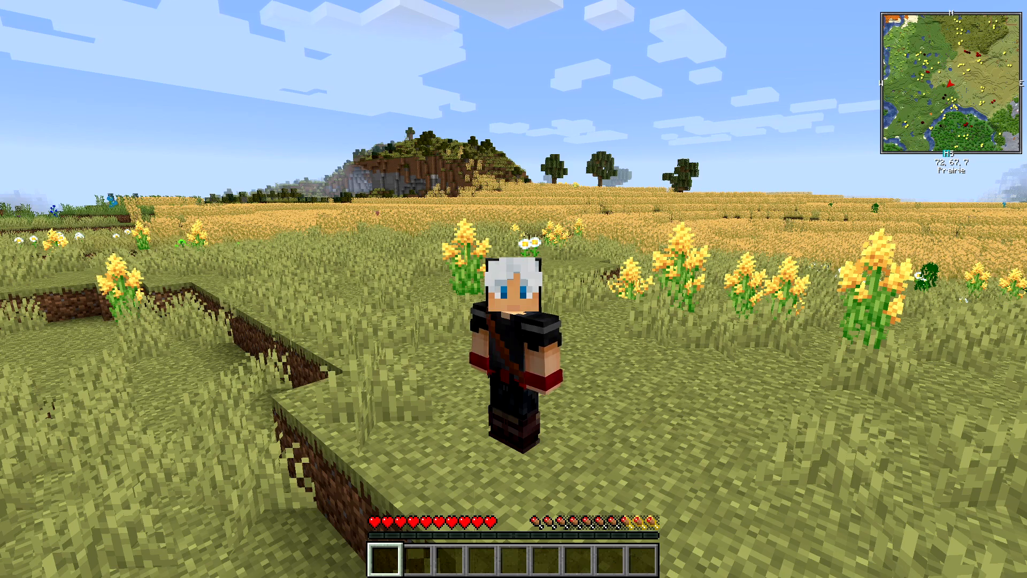
# Step: Toggle the F3 debug overlay to confirm Minecraft 1.16.3 with forge 34.1.19
pyautogui.press('f3')
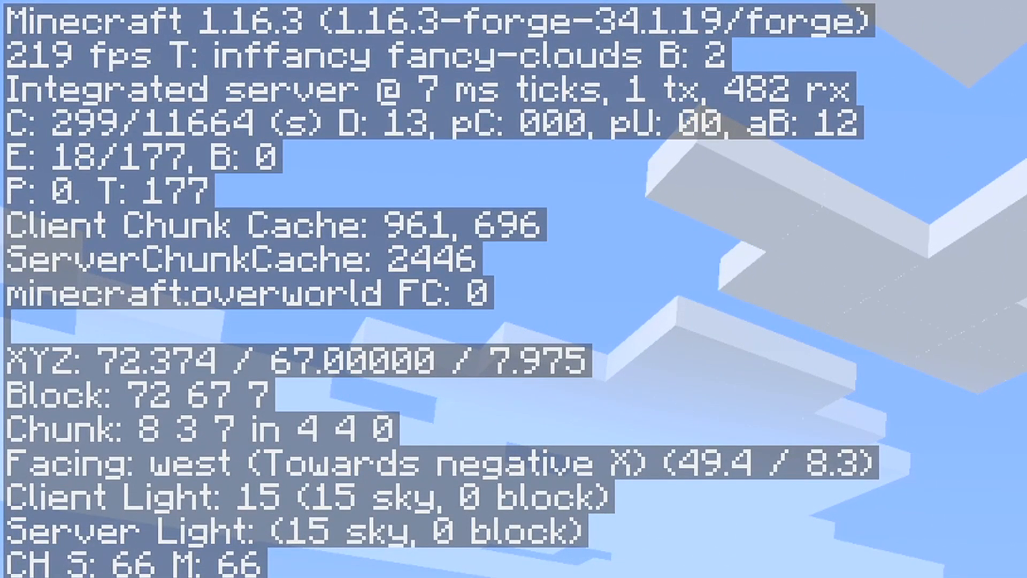
pyautogui.press('F3')
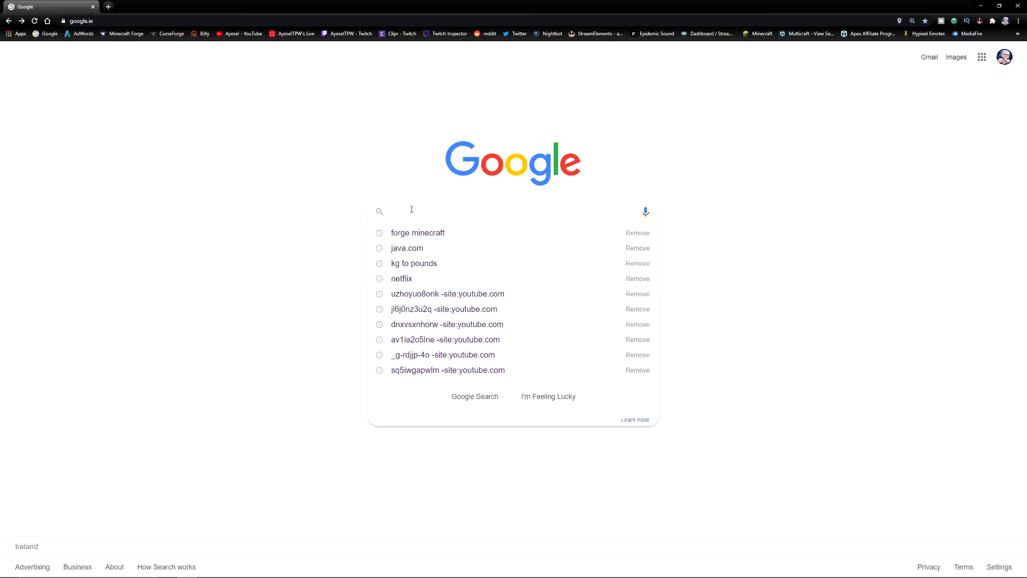
# Step: Search Google for 'forge minecraft' and reach the Minecraft Forge downloads site
pyautogui.write('forge mined')
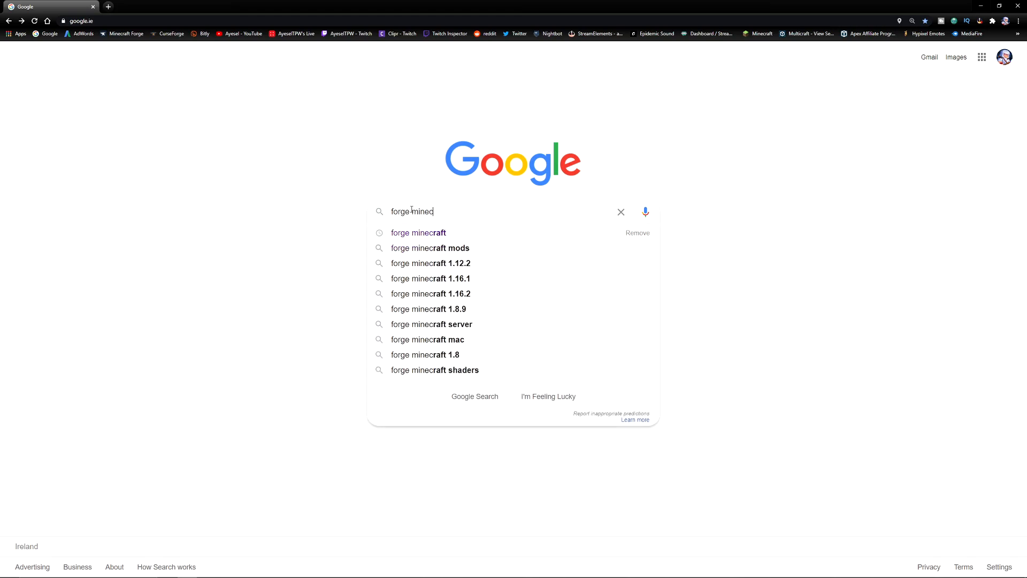
pyautogui.click(419, 232)
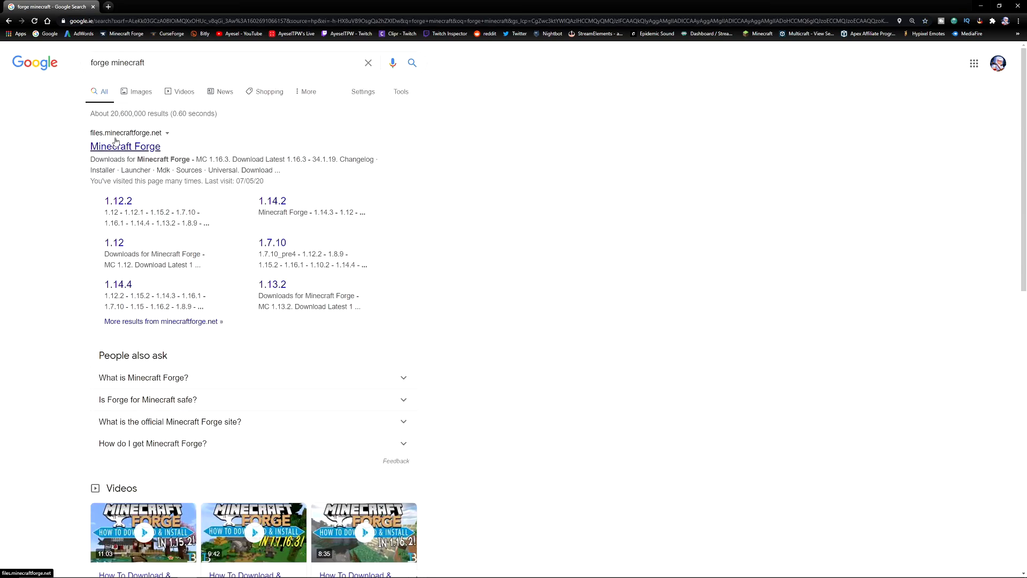
pyautogui.moveTo(151, 157)
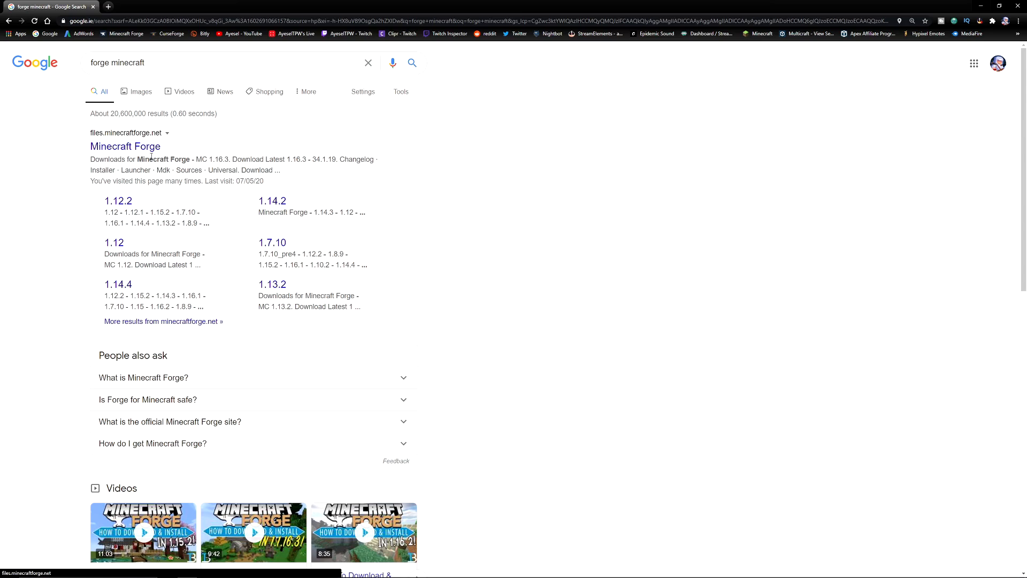
pyautogui.click(125, 147)
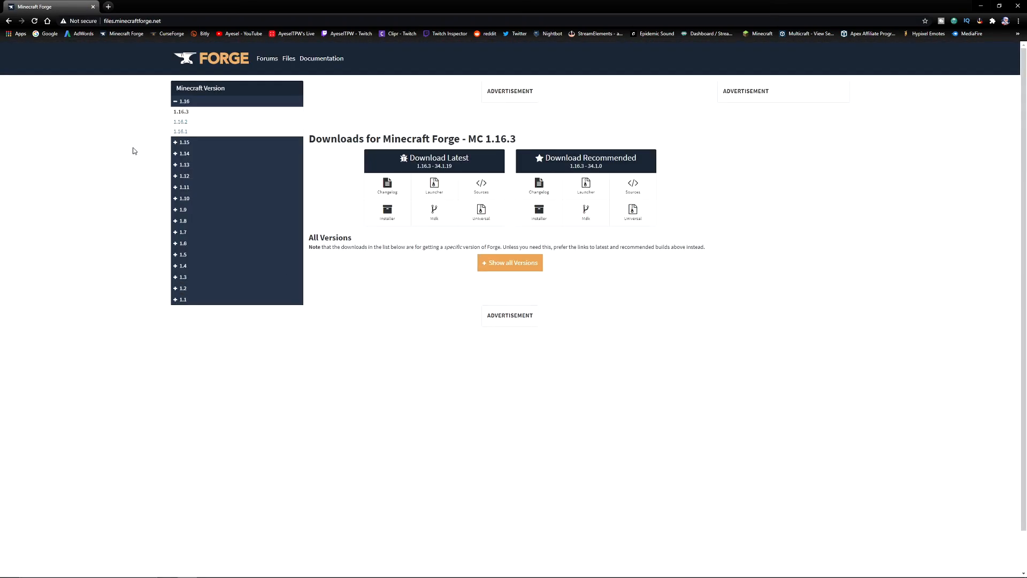
# Step: Under the 1.16 group, download the latest 1.16.3 Forge installer
pyautogui.click(183, 101)
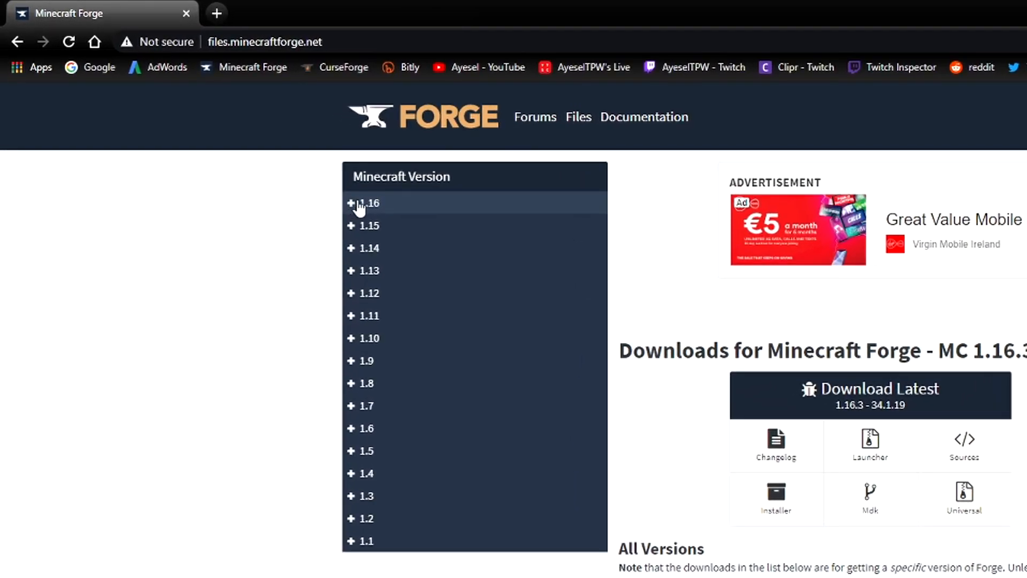
pyautogui.click(368, 202)
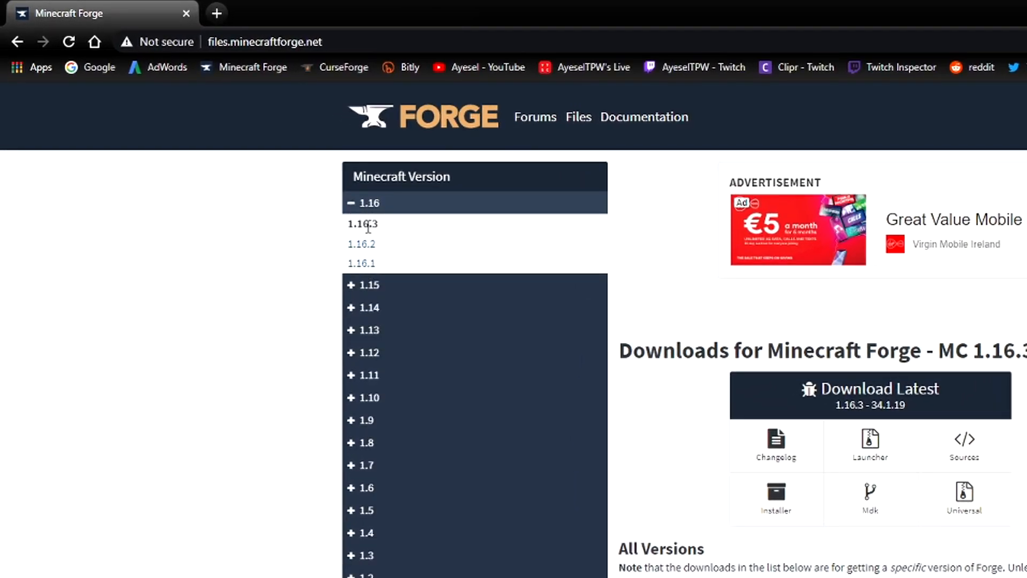
pyautogui.moveTo(371, 227)
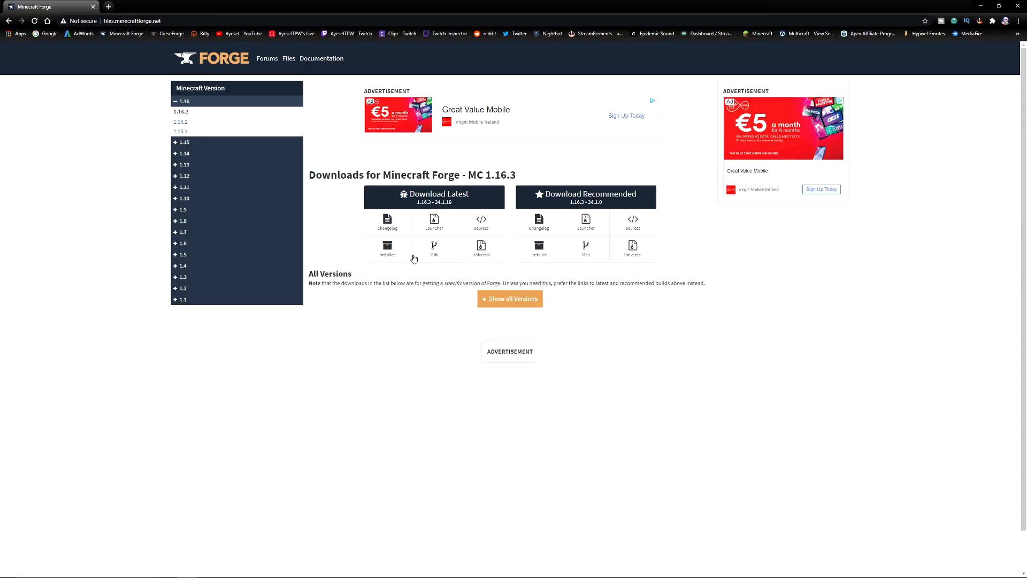
pyautogui.moveTo(509, 208)
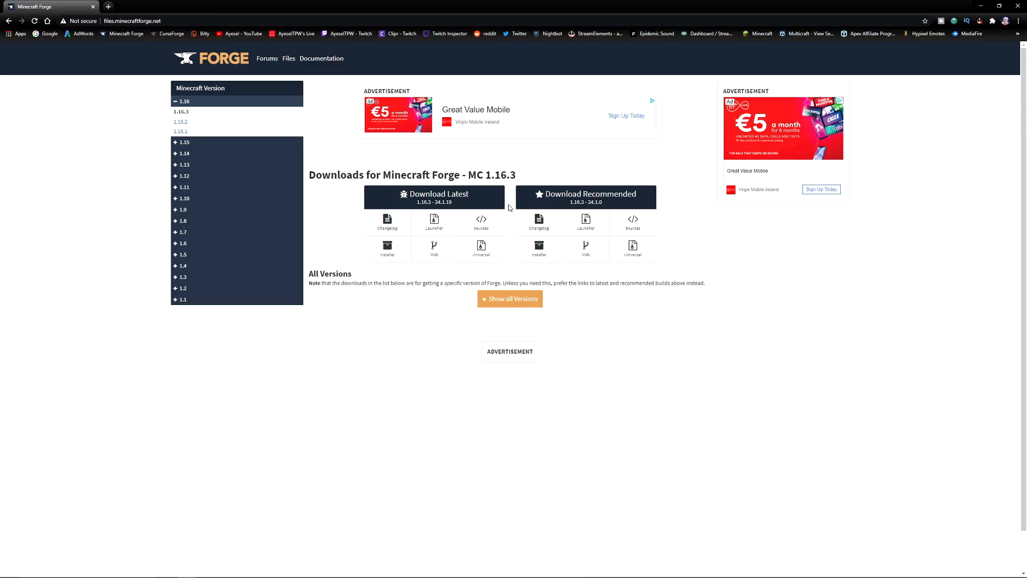
pyautogui.moveTo(592, 168)
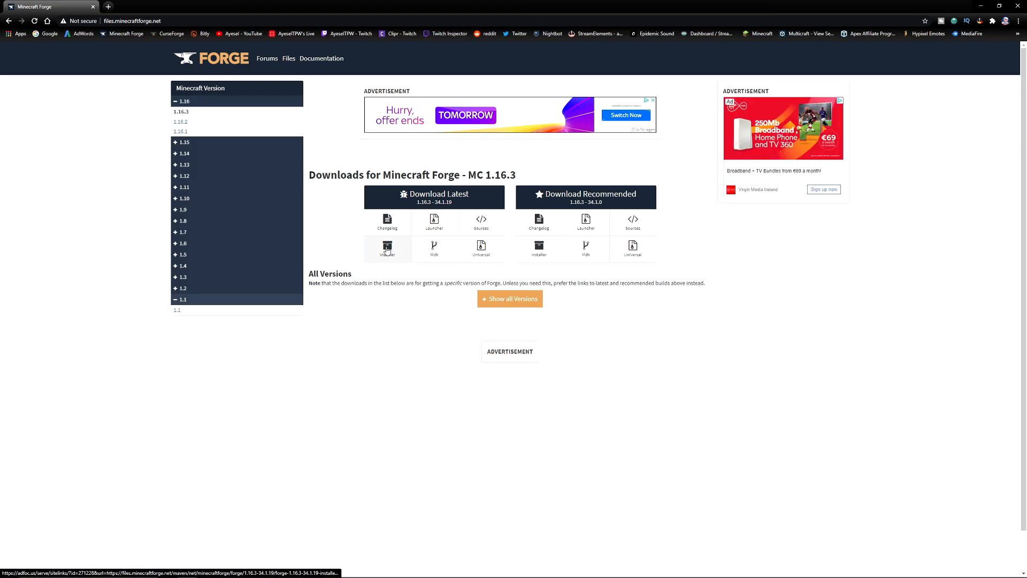
pyautogui.click(387, 247)
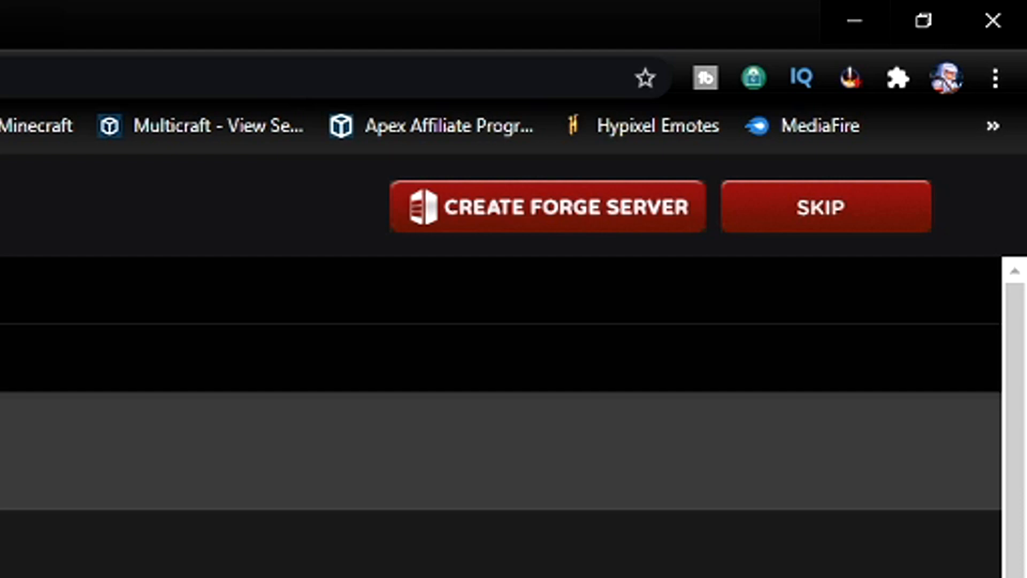
# Step: Skip the adfoc.us ad and keep the Forge installer jar despite Chrome's warning
pyautogui.click(548, 207)
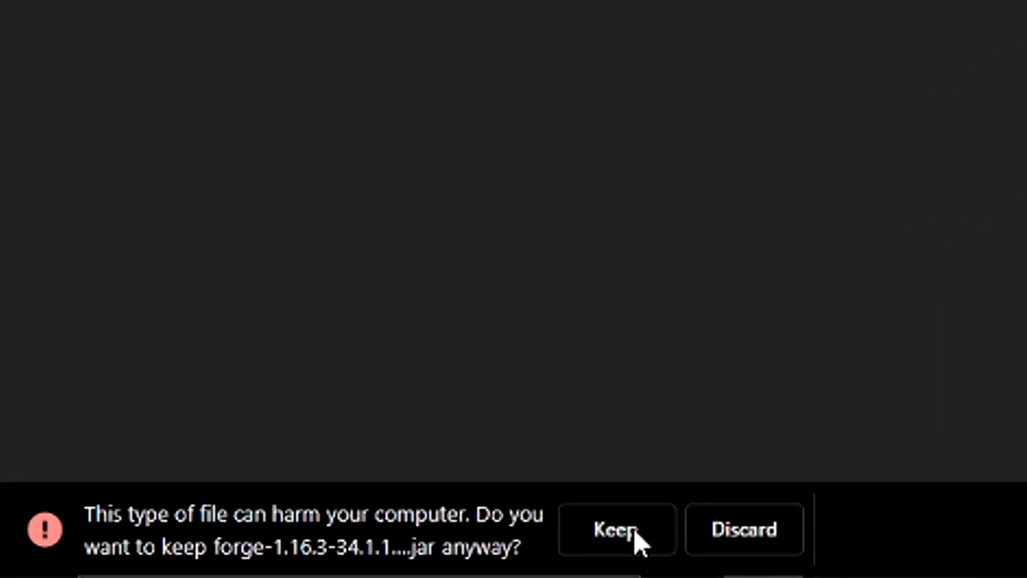
pyautogui.moveTo(728, 501)
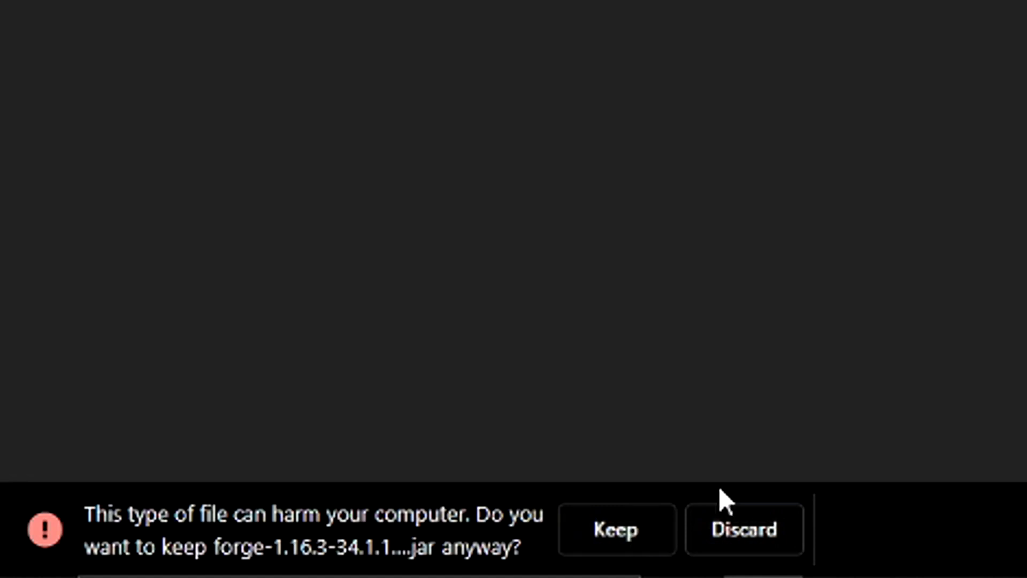
pyautogui.click(614, 530)
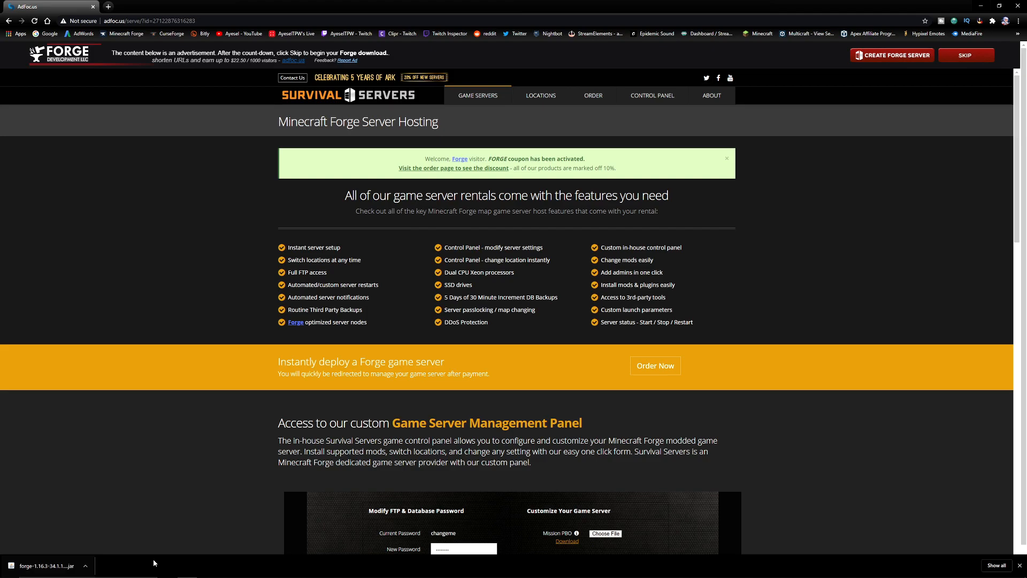
pyautogui.scroll(-3)
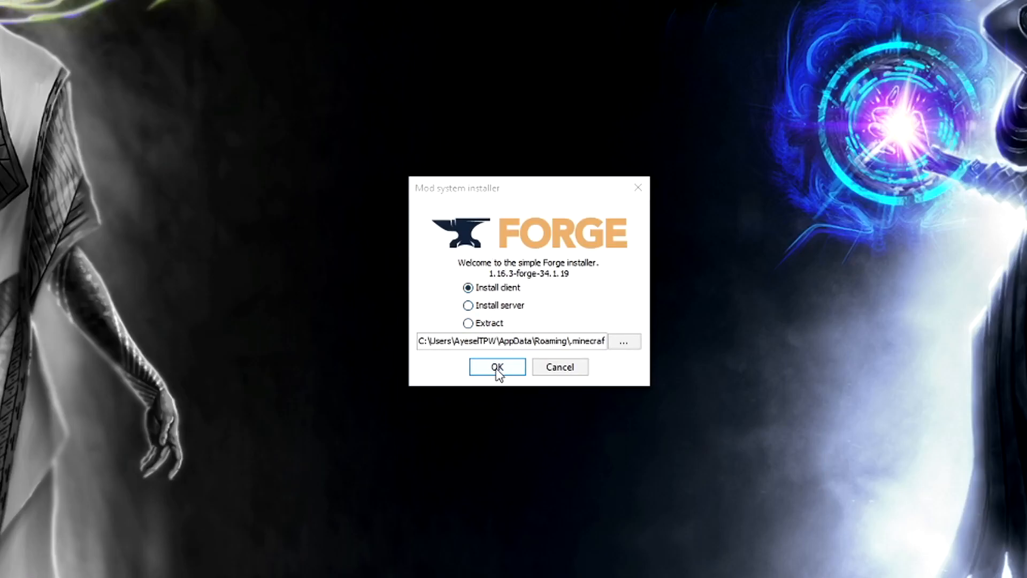
# Step: Install the 1.16.3-forge-34.1.19 client profile and acknowledge the Complete notice
pyautogui.click(496, 367)
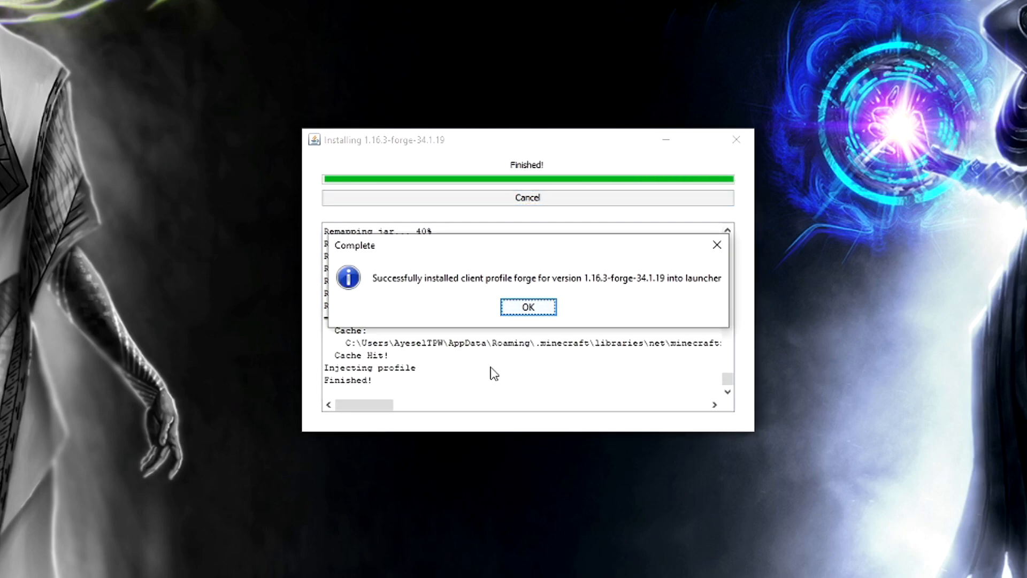
pyautogui.moveTo(516, 291)
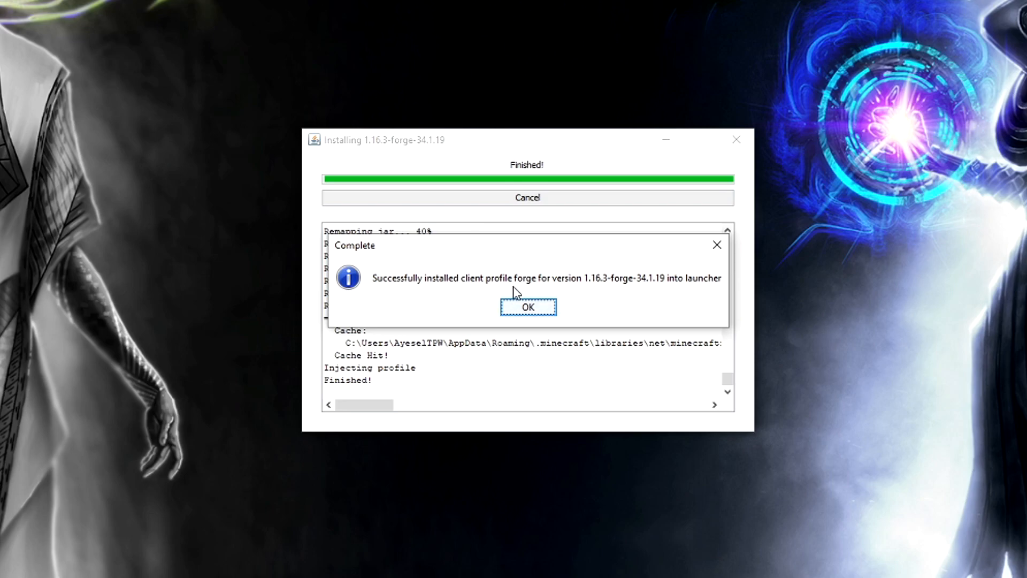
pyautogui.moveTo(606, 290)
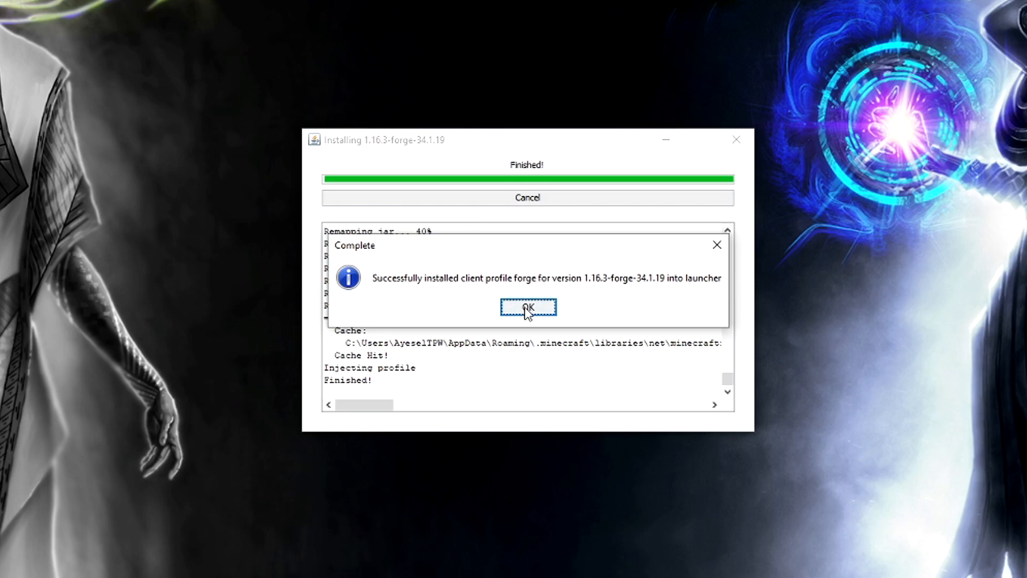
pyautogui.click(527, 309)
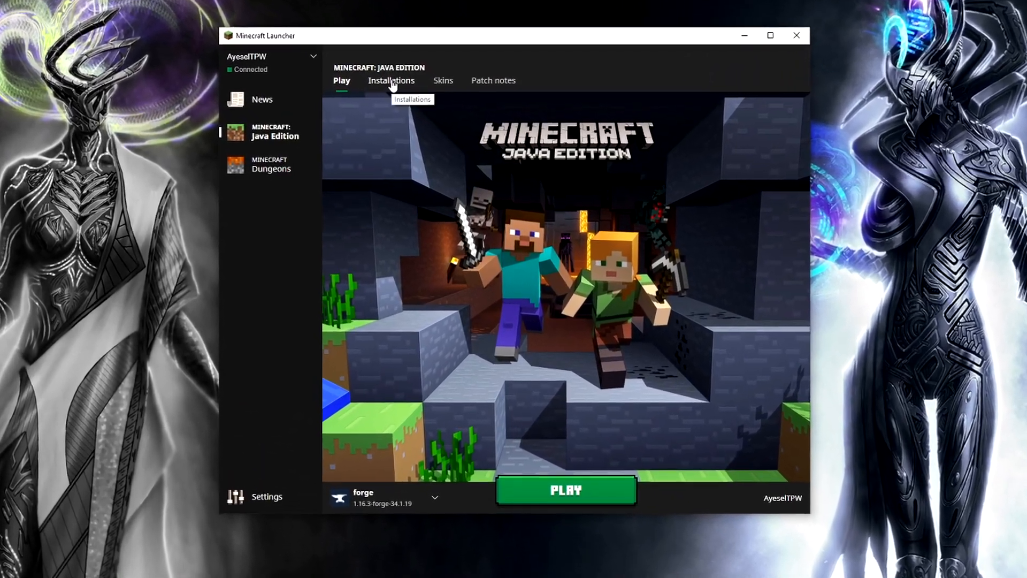
# Step: From the Installations list, begin editing the forge 1.16.3-forge-34.1.19 profile
pyautogui.click(390, 80)
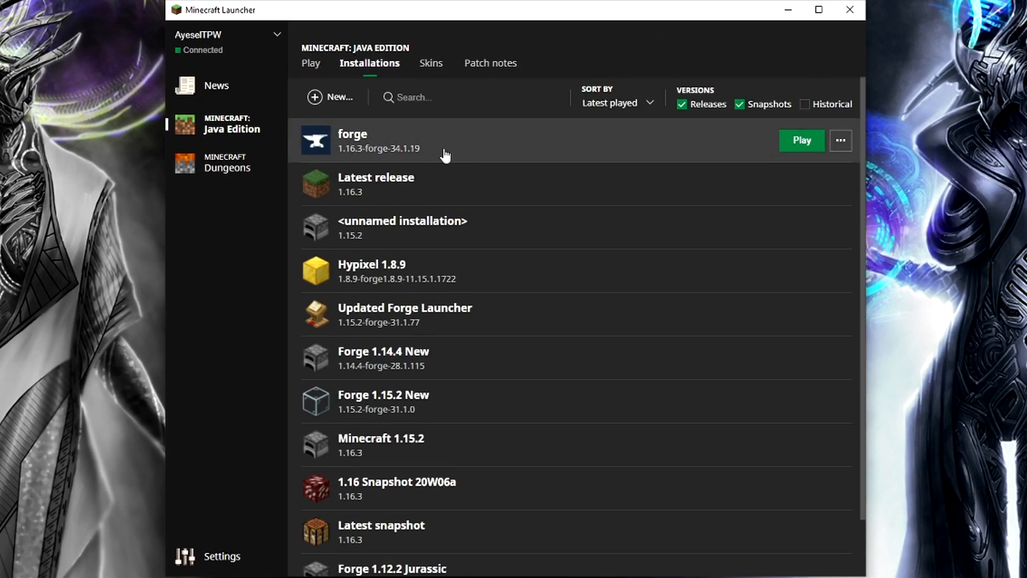
pyautogui.moveTo(343, 156)
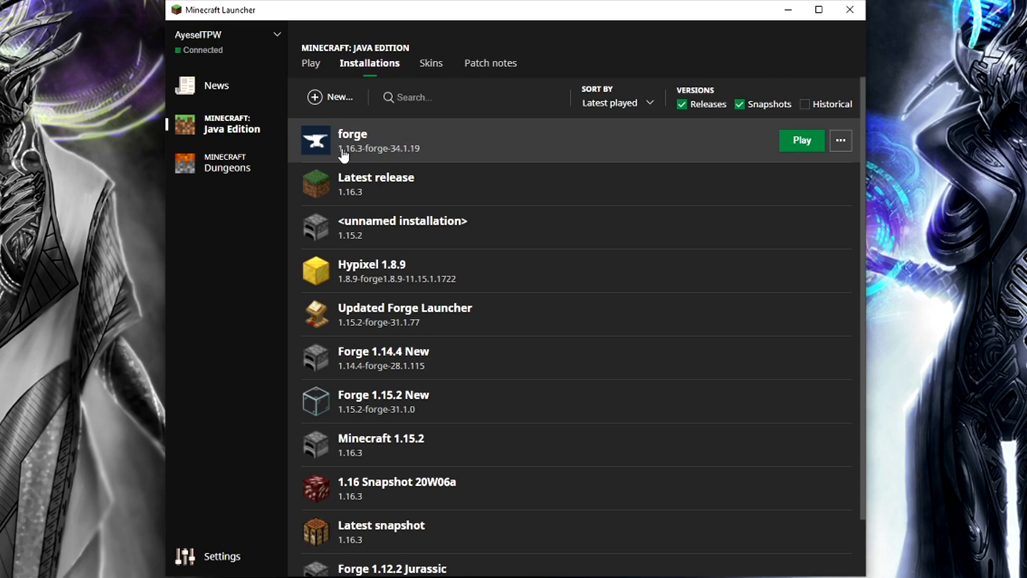
pyautogui.moveTo(425, 157)
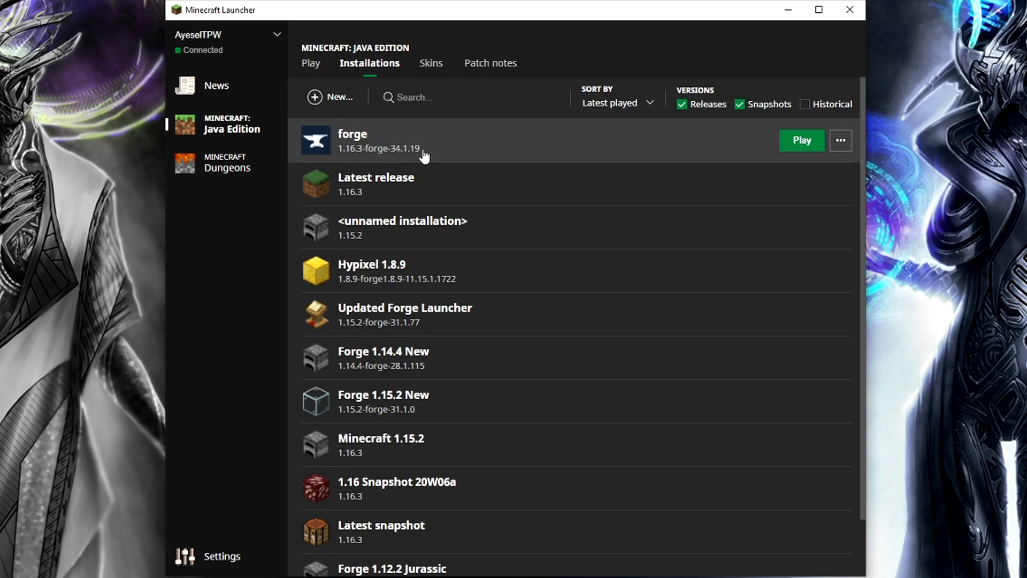
pyautogui.moveTo(554, 82)
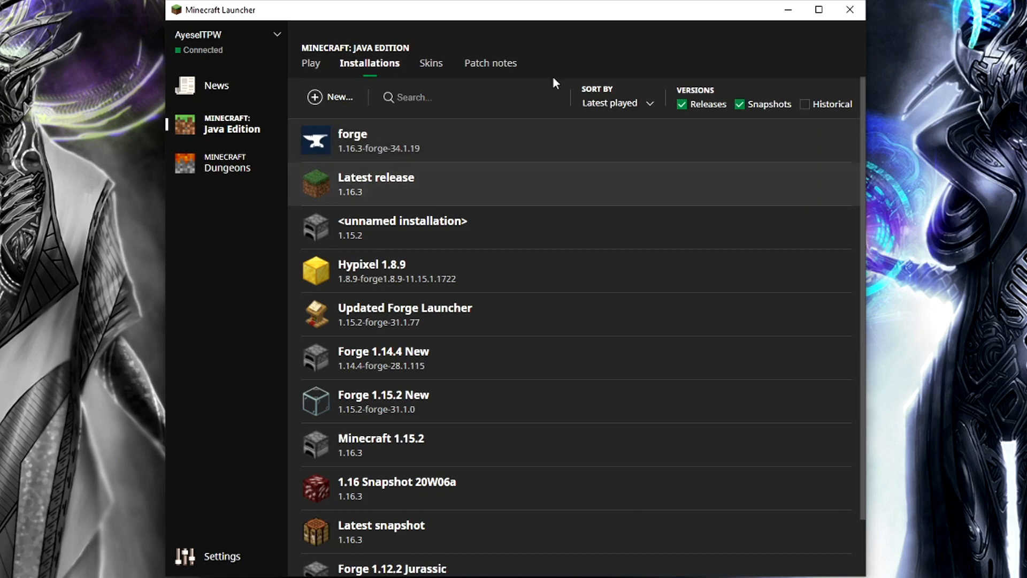
pyautogui.scroll(-3)
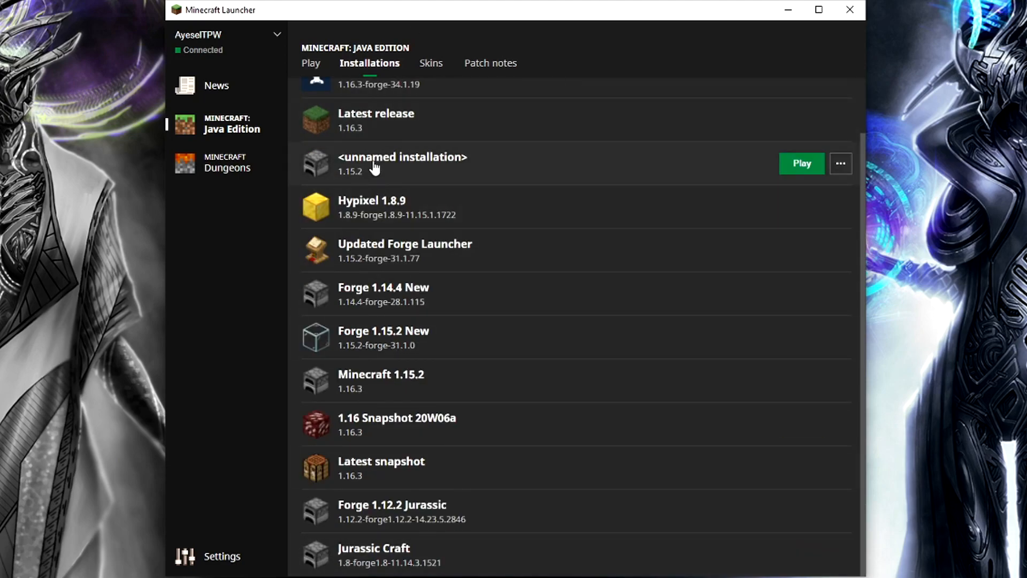
pyautogui.scroll(3)
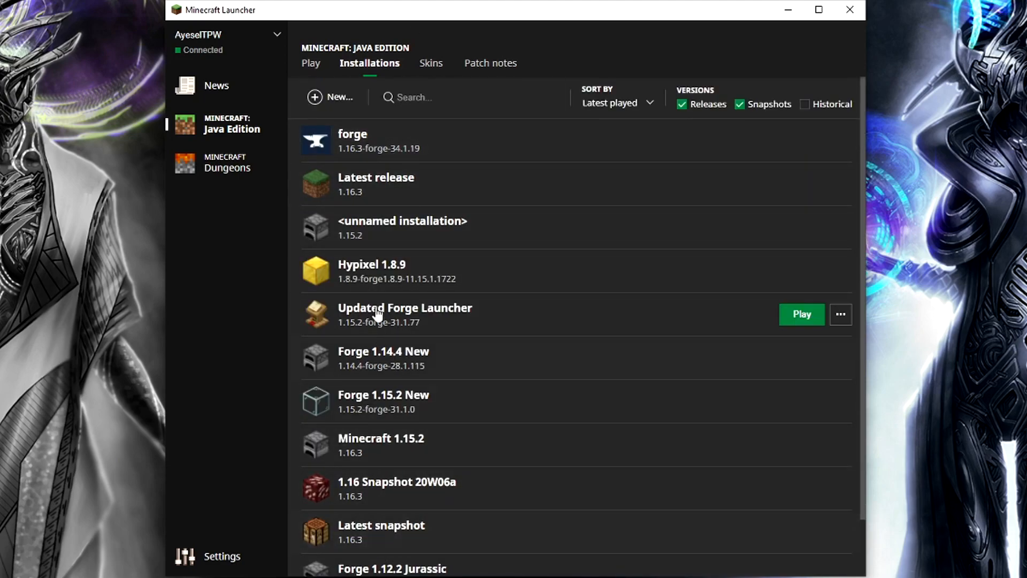
pyautogui.moveTo(352, 157)
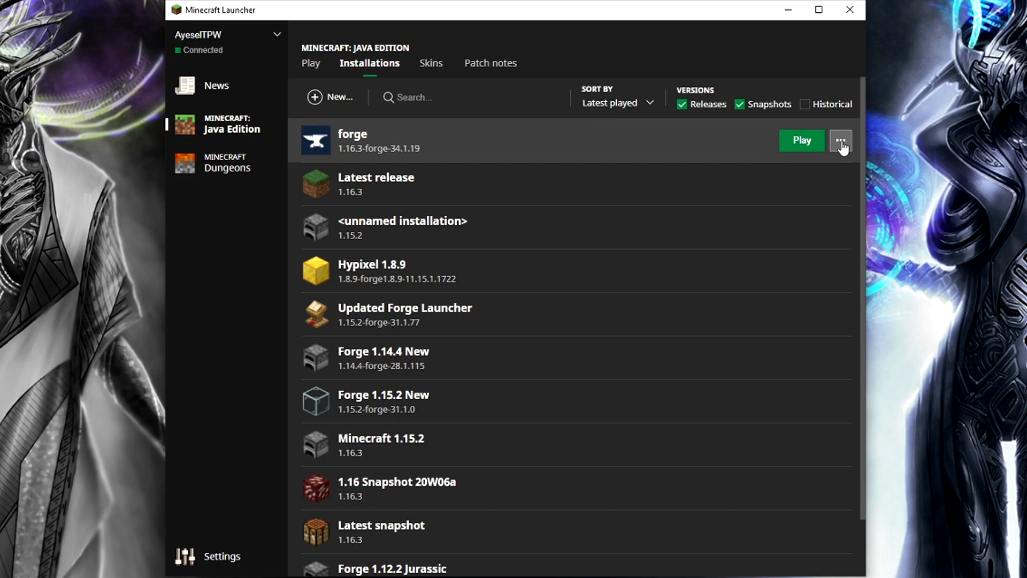
pyautogui.click(841, 140)
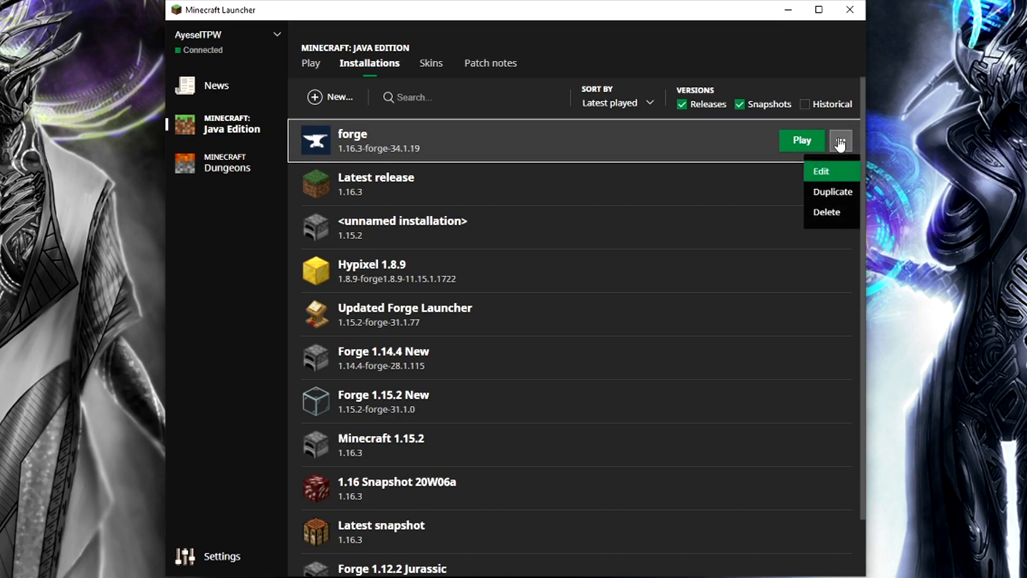
pyautogui.click(821, 171)
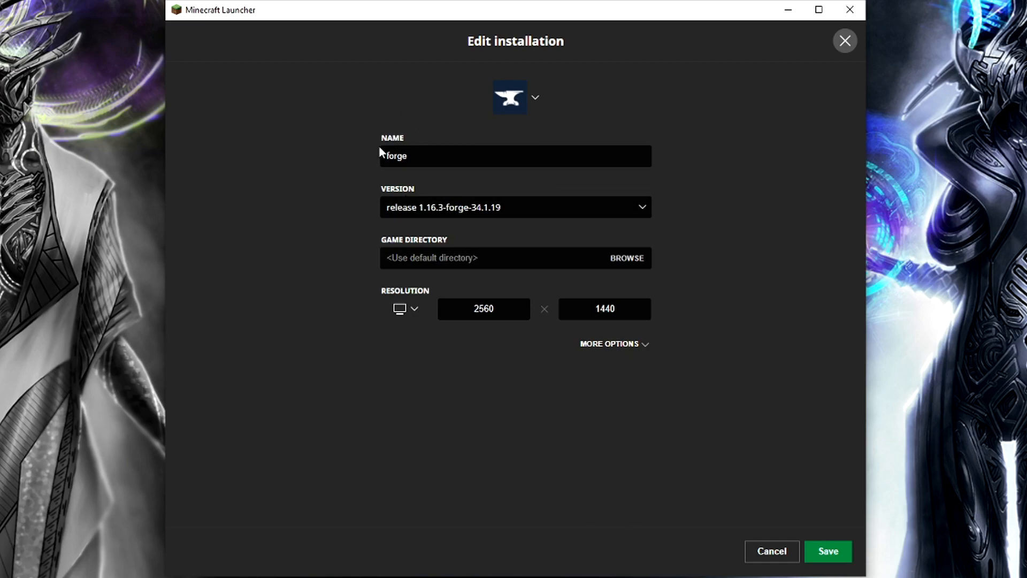
pyautogui.moveTo(527, 109)
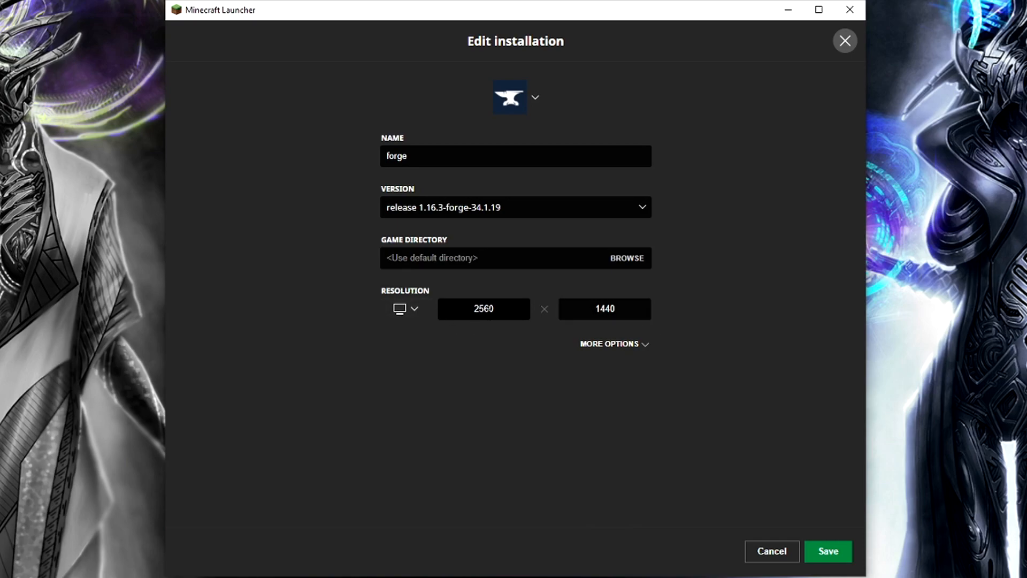
pyautogui.moveTo(613, 343)
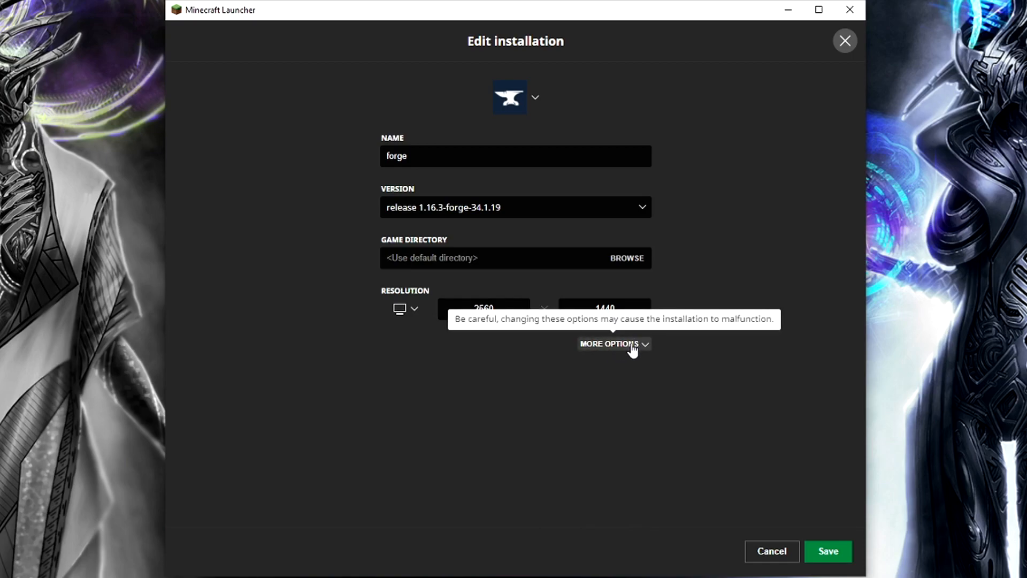
# Step: Expand More Options to reveal the JVM arguments starting with -Xmx8G
pyautogui.click(612, 343)
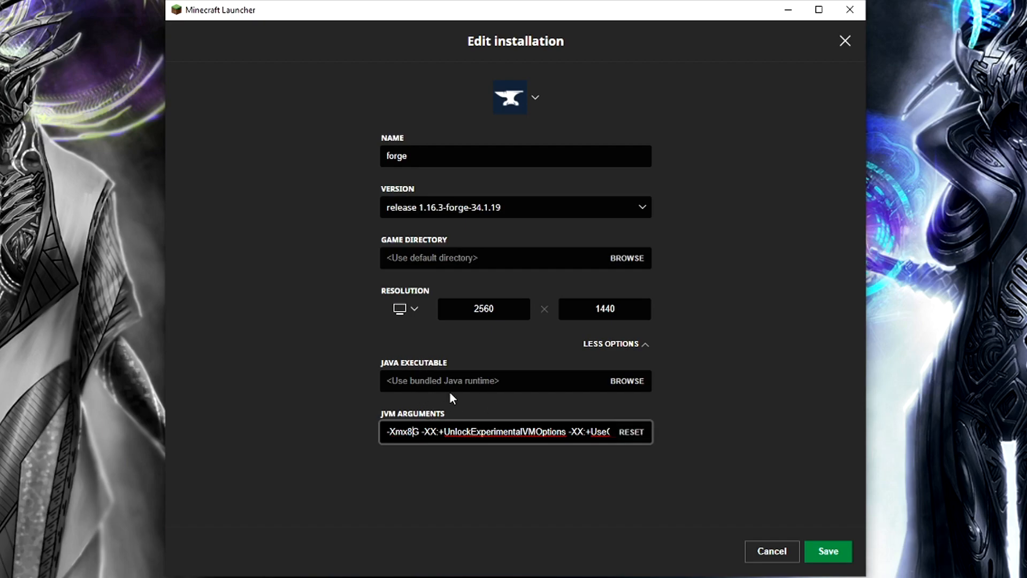
pyautogui.moveTo(339, 317)
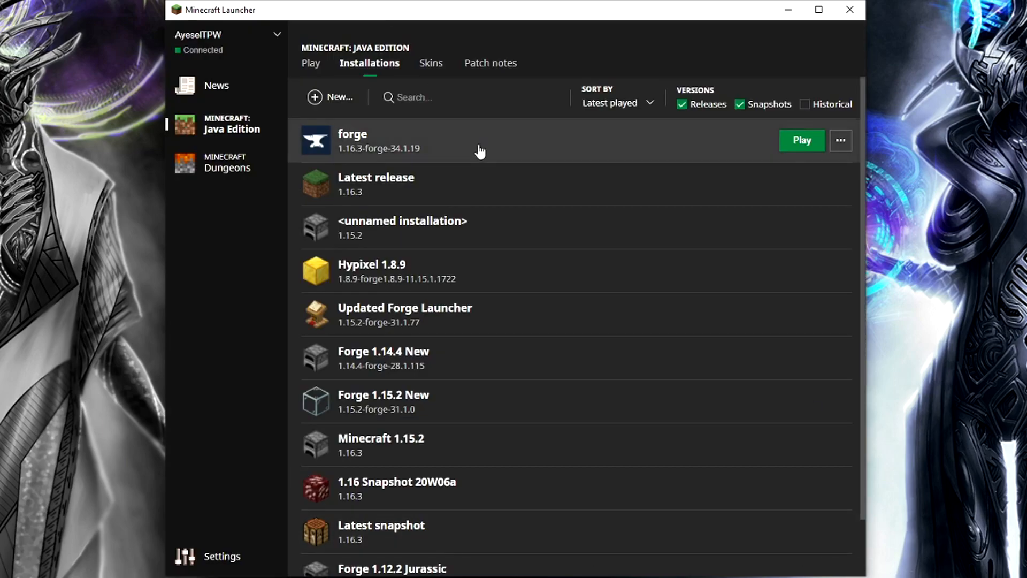
pyautogui.moveTo(801, 140)
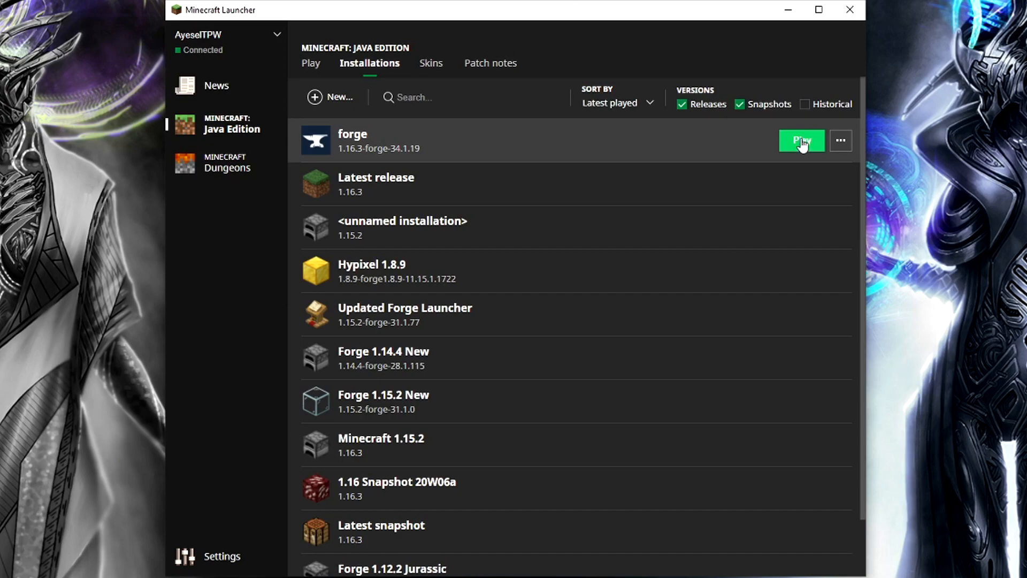
# Step: Play the forge 1.16.3 installation and reach the Singleplayer world list
pyautogui.click(801, 142)
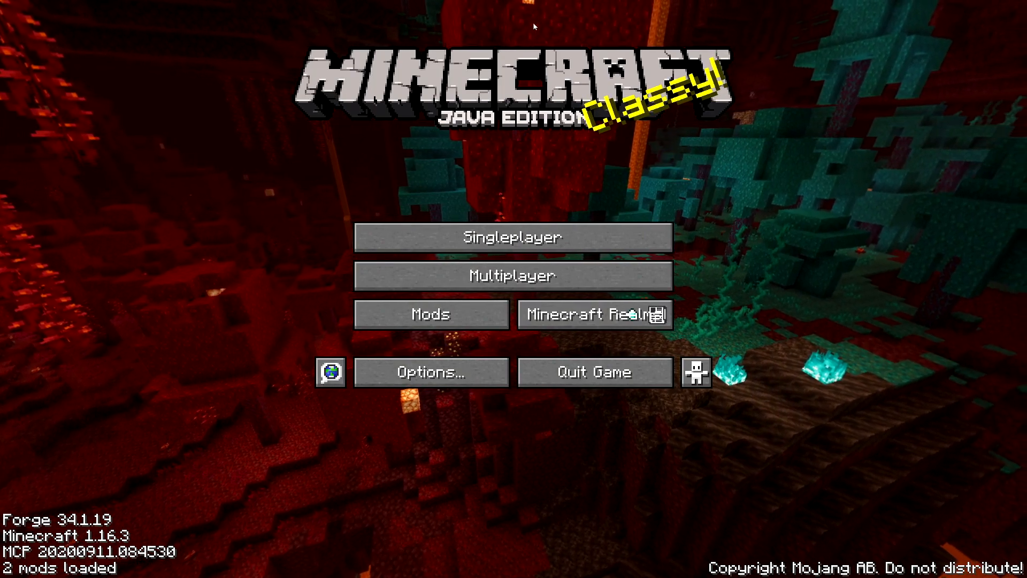
pyautogui.click(512, 237)
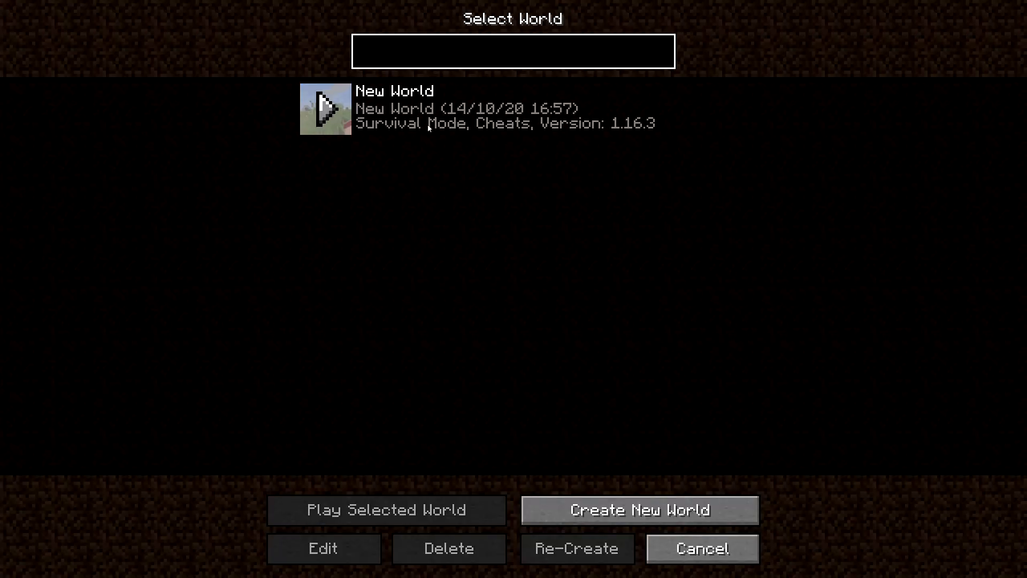
# Step: Create a new world with Survival defaults and load into it
pyautogui.click(639, 509)
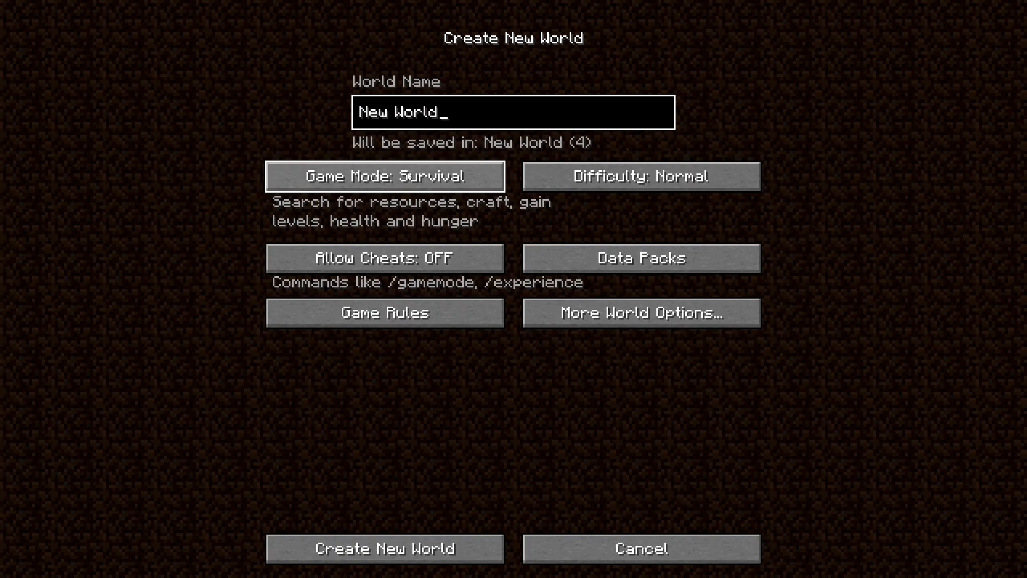
pyautogui.click(384, 548)
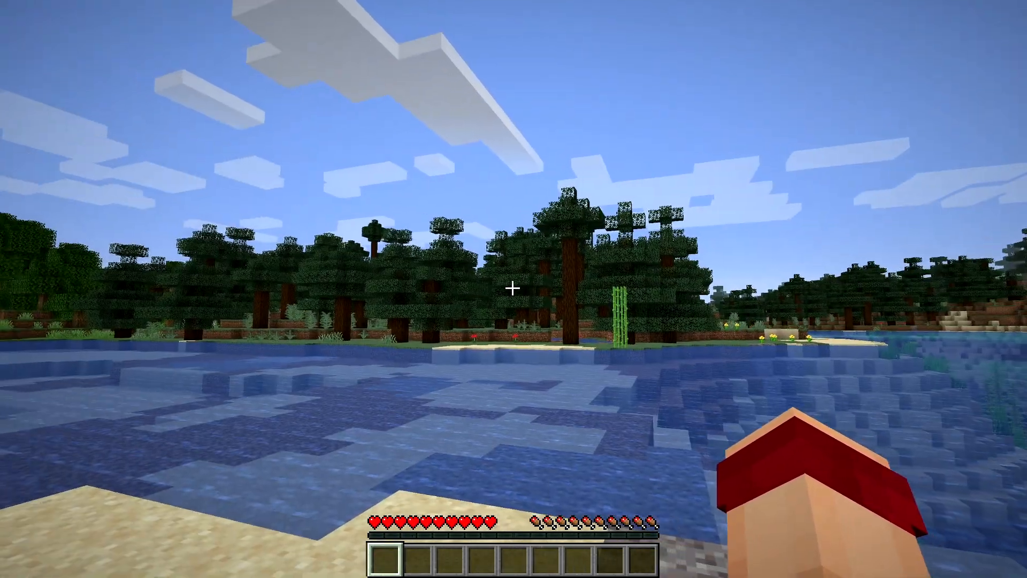
pyautogui.press('f3')
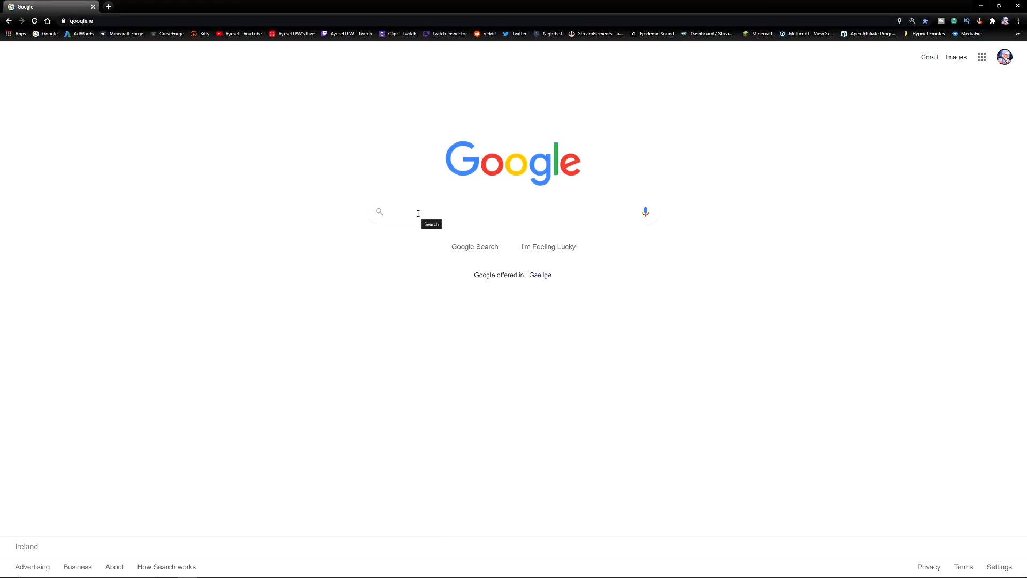
# Step: Search Google for 'curse forge' and reach the CurseForge homepage
pyautogui.write('curse')
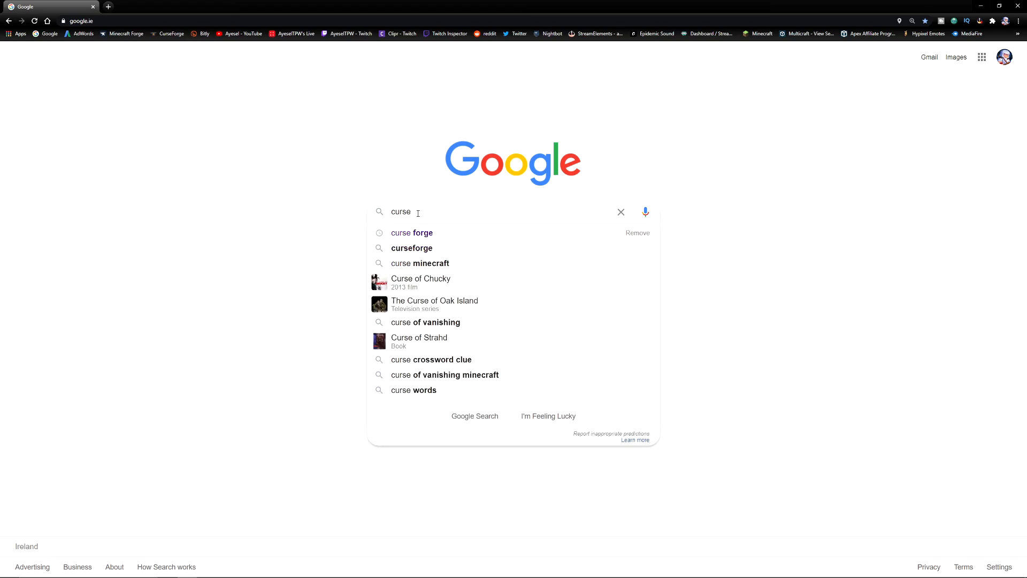
pyautogui.click(411, 232)
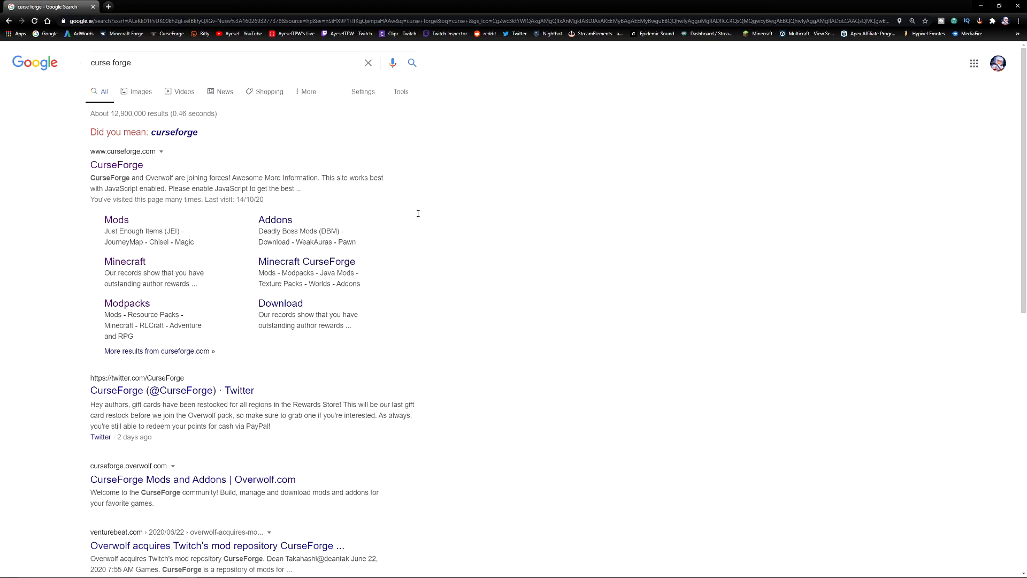
pyautogui.moveTo(116, 165)
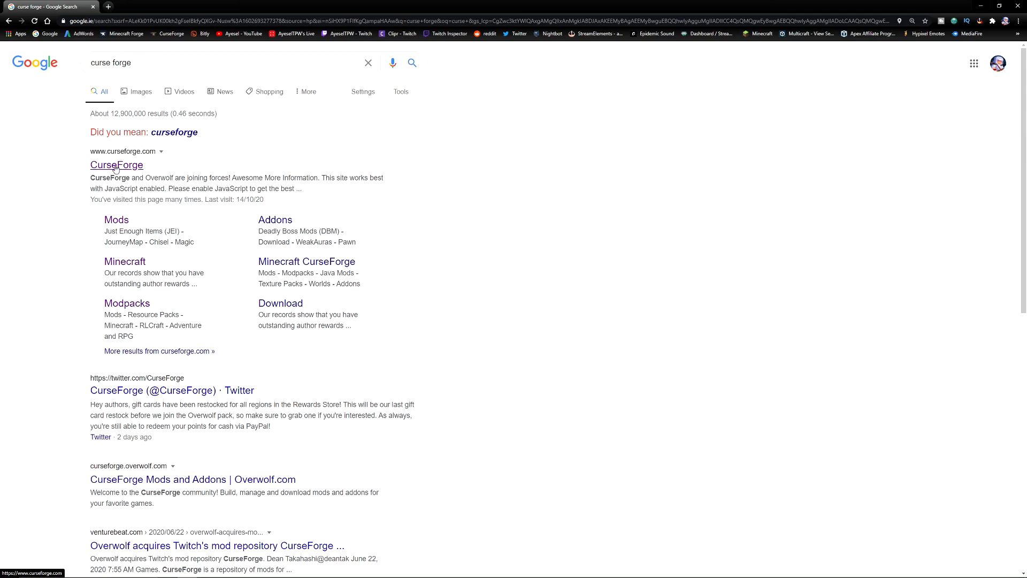
pyautogui.click(116, 165)
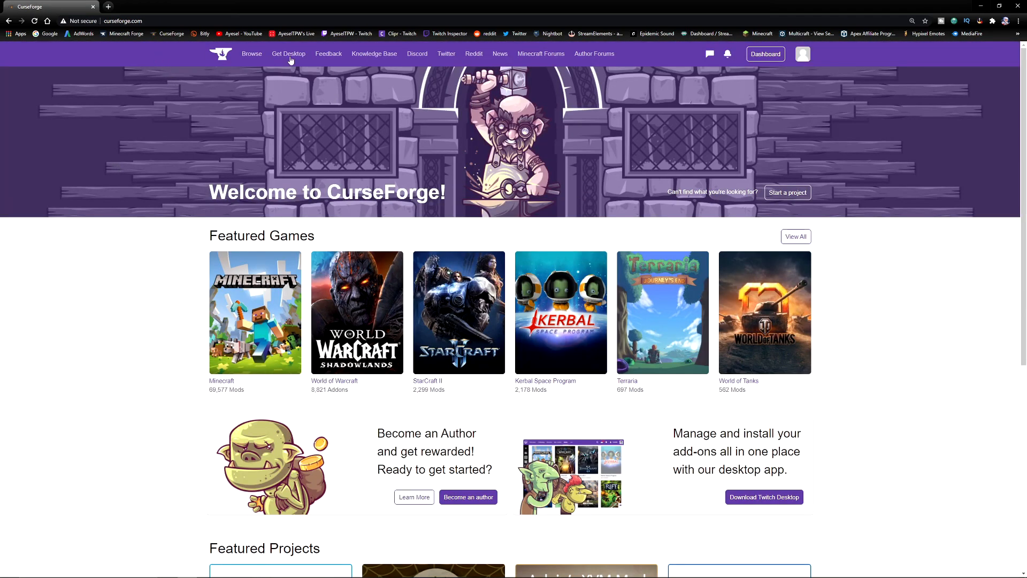
pyautogui.moveTo(274, 160)
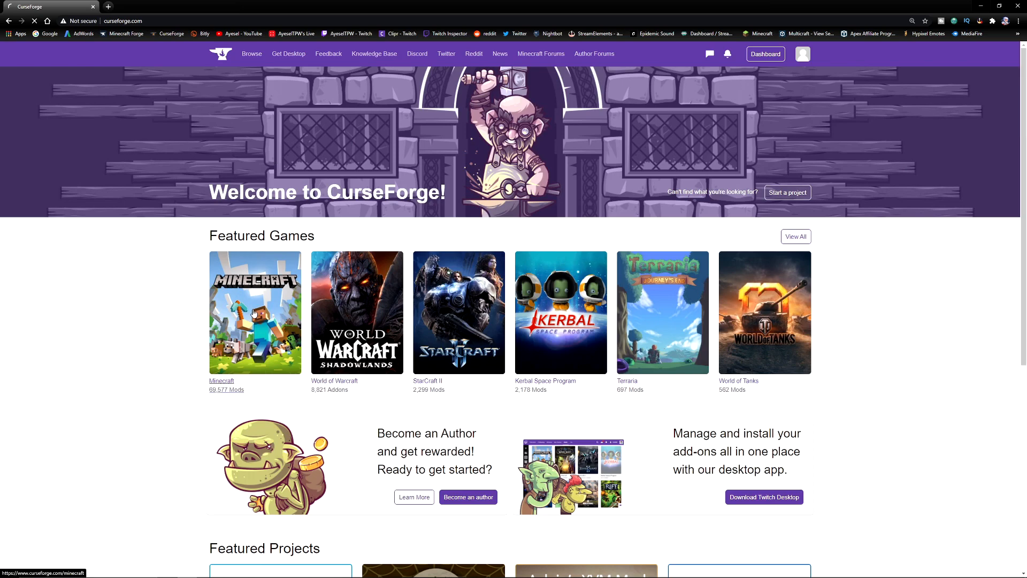
# Step: Enter CurseForge's Minecraft section and switch to the All Mods listing with JEI first
pyautogui.click(255, 312)
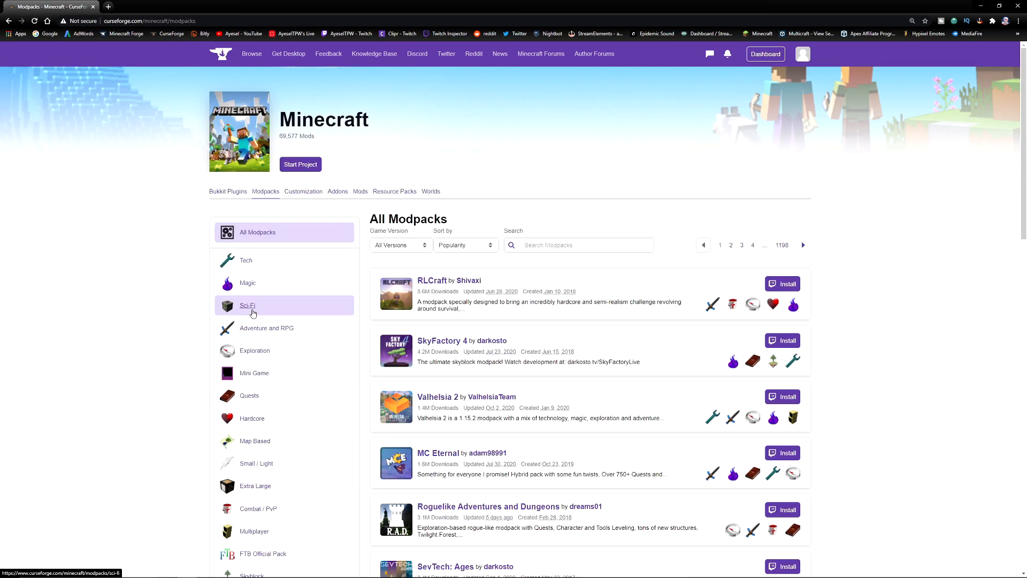
pyautogui.moveTo(228, 194)
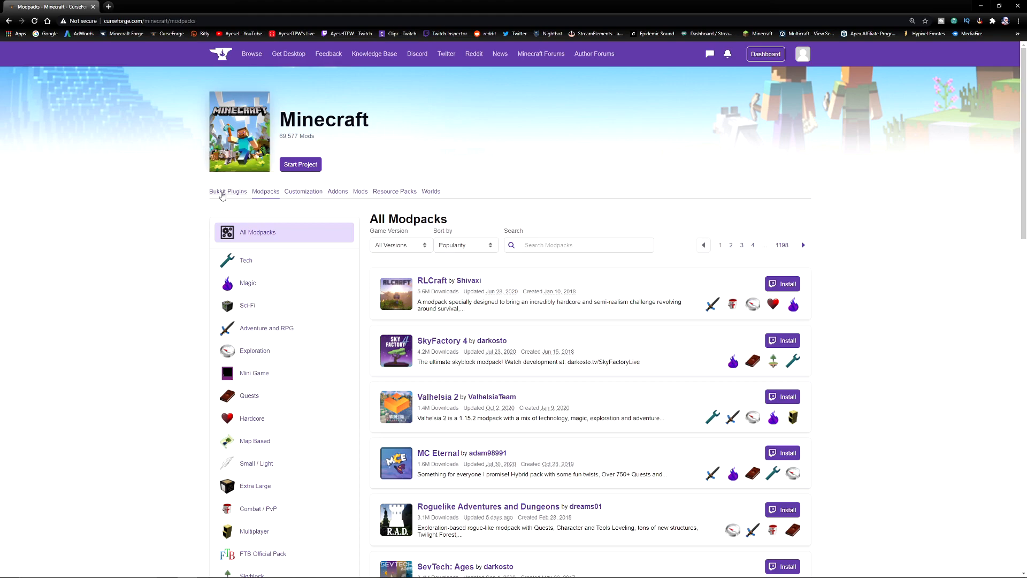
pyautogui.moveTo(361, 192)
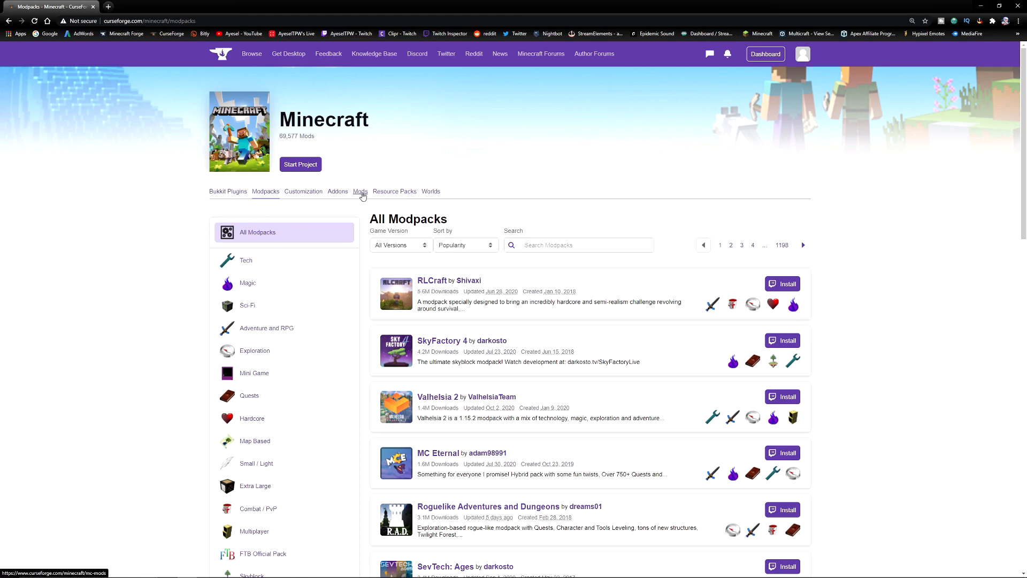
pyautogui.moveTo(337, 195)
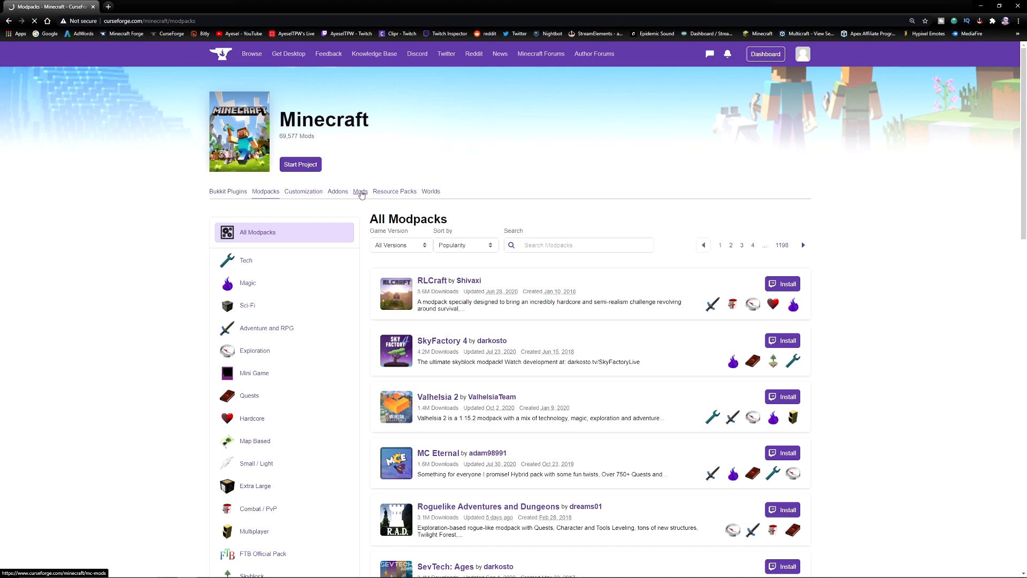
pyautogui.click(360, 190)
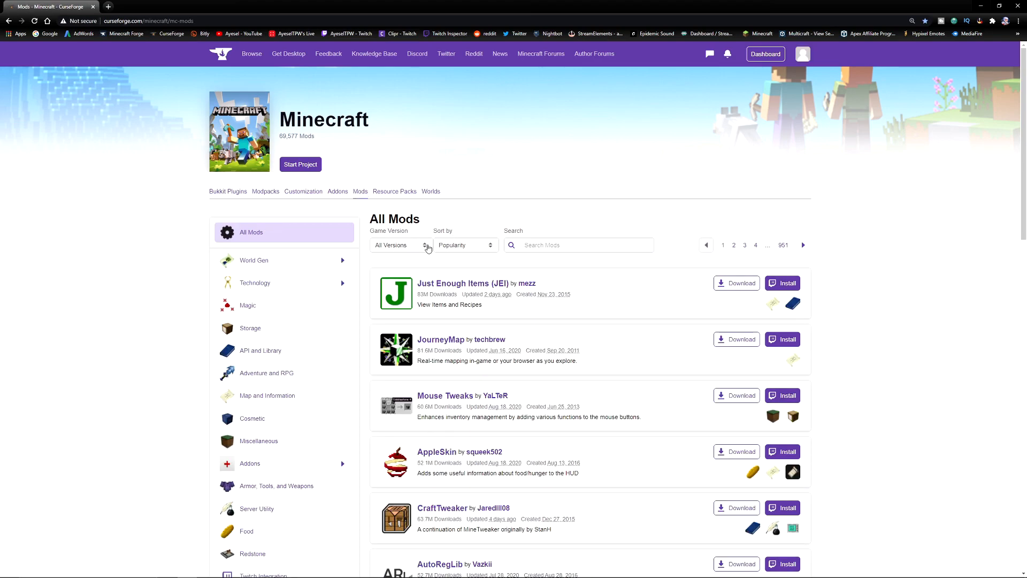
pyautogui.moveTo(399, 246)
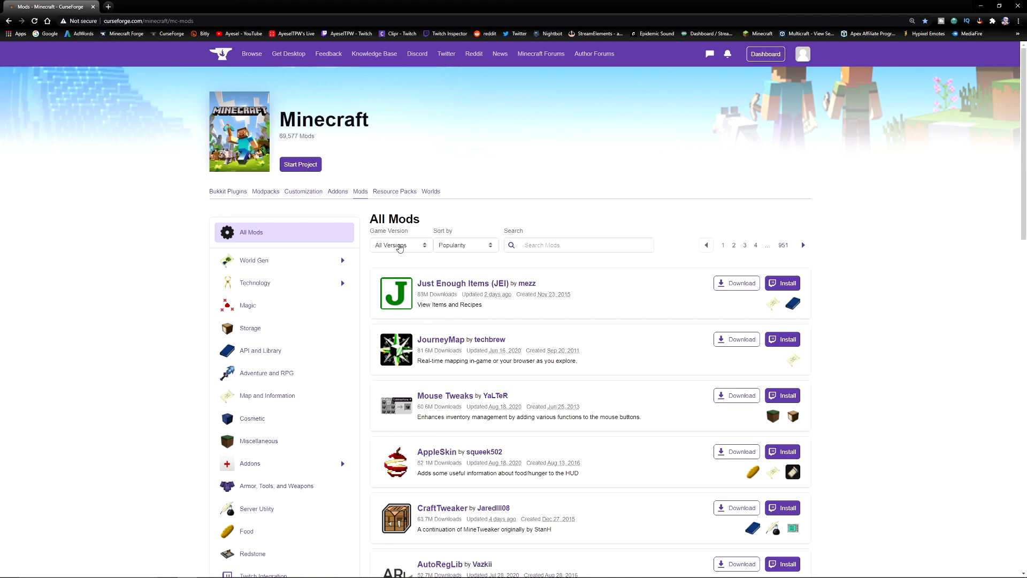
pyautogui.moveTo(451, 251)
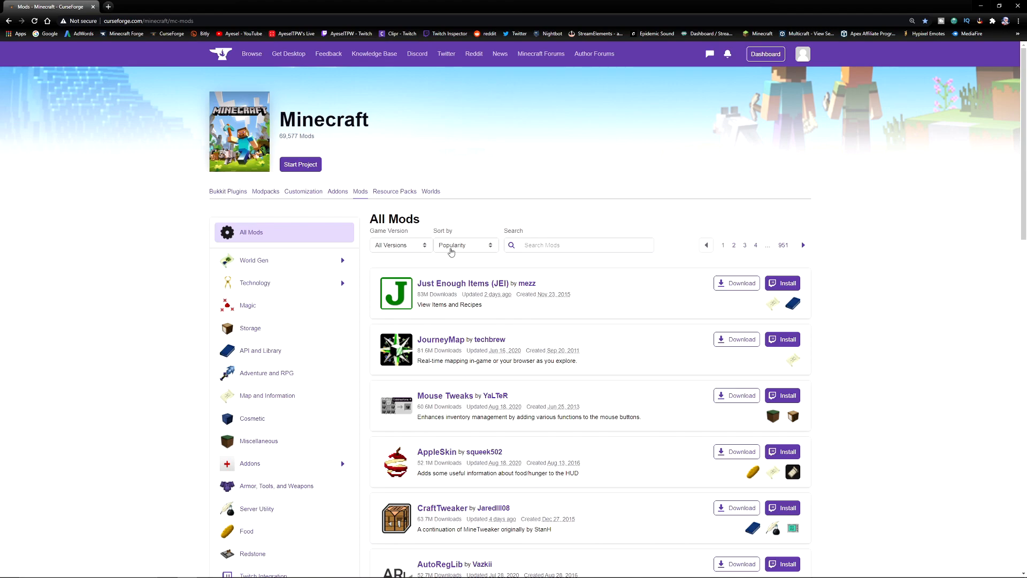
# Step: Search the mods catalogue for thermal expansion and go to the Thermal Expansion mod page
pyautogui.click(579, 243)
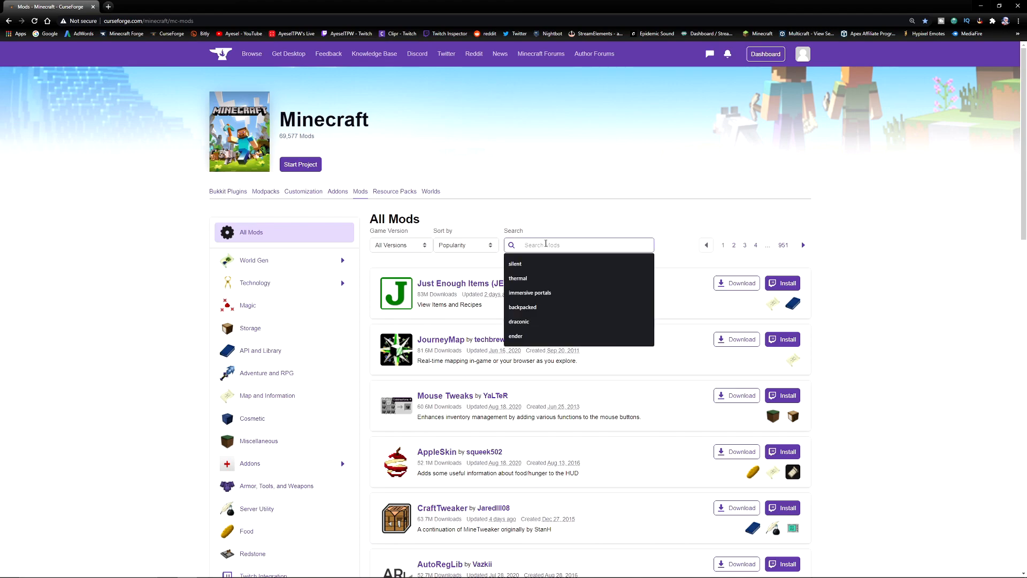
pyautogui.write('therm')
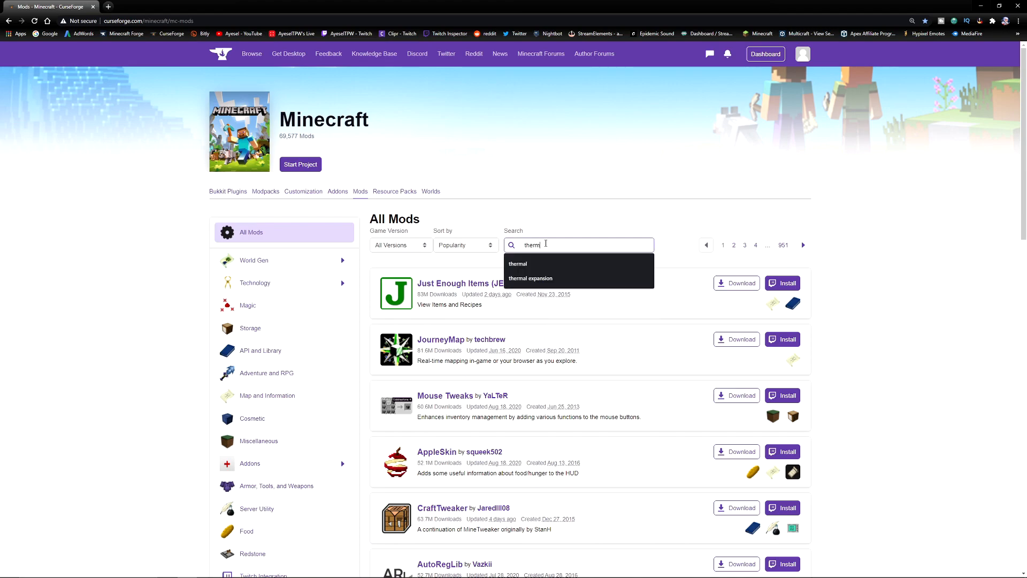
pyautogui.click(529, 278)
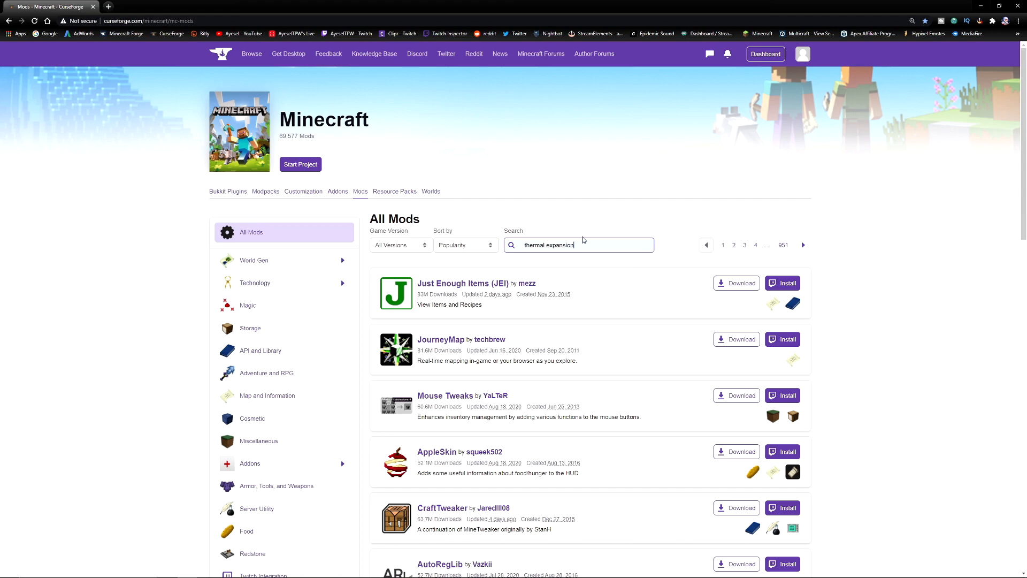
pyautogui.press('Return')
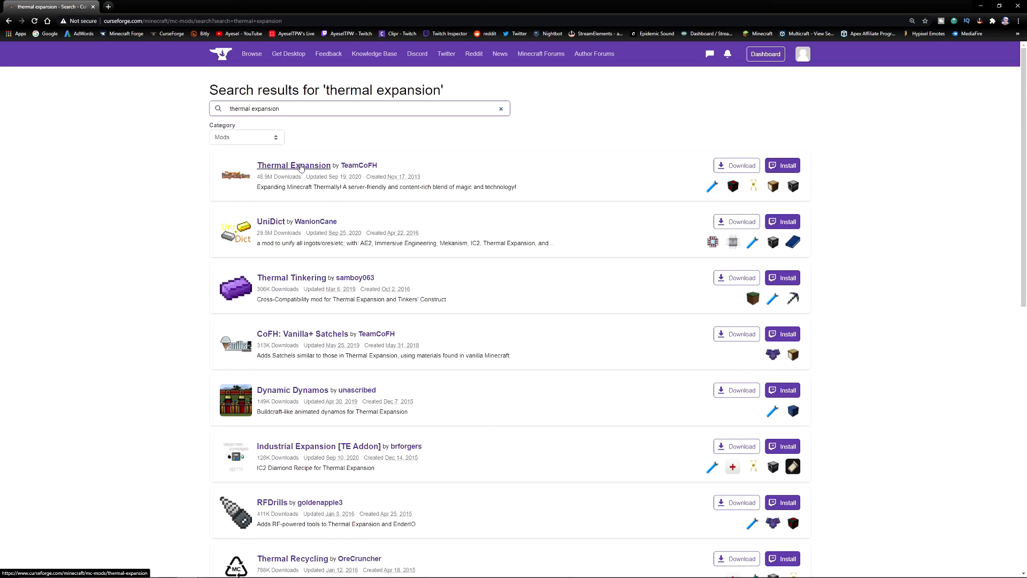
pyautogui.click(293, 164)
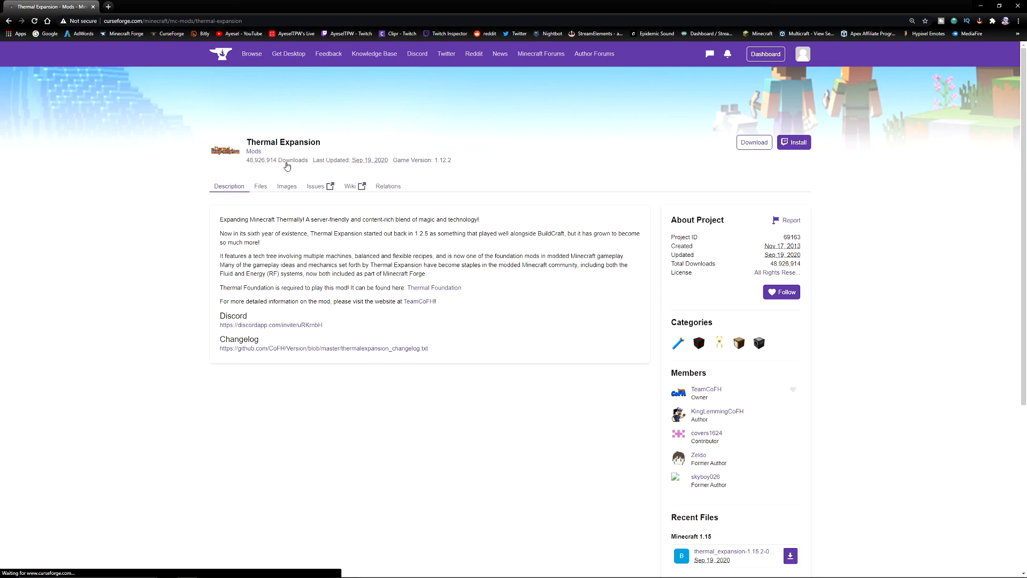
# Step: View Thermal Expansion's Minecraft 1.15 files, then go back out to the full All Mods listing
pyautogui.scroll(-3)
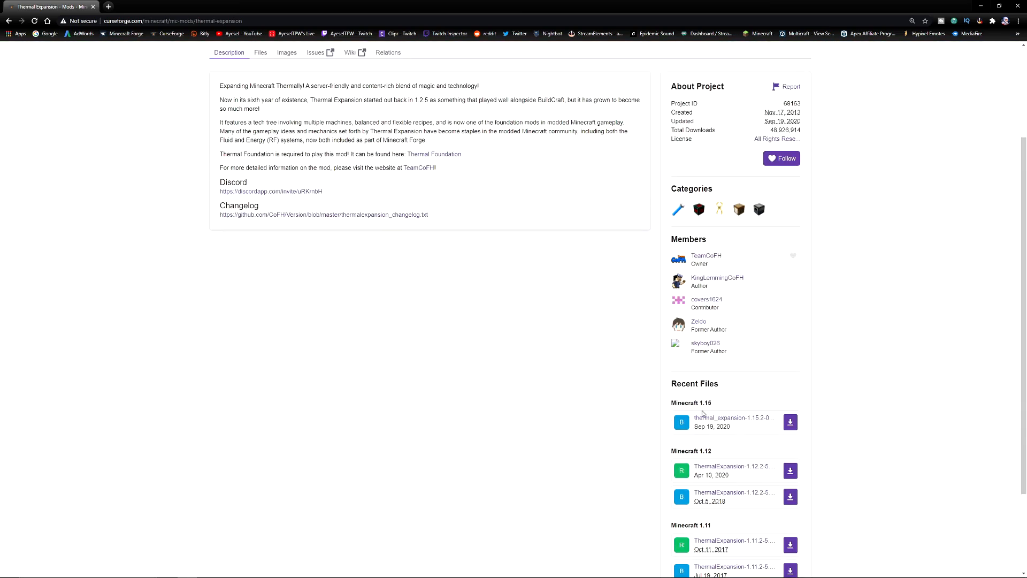
pyautogui.moveTo(692, 403)
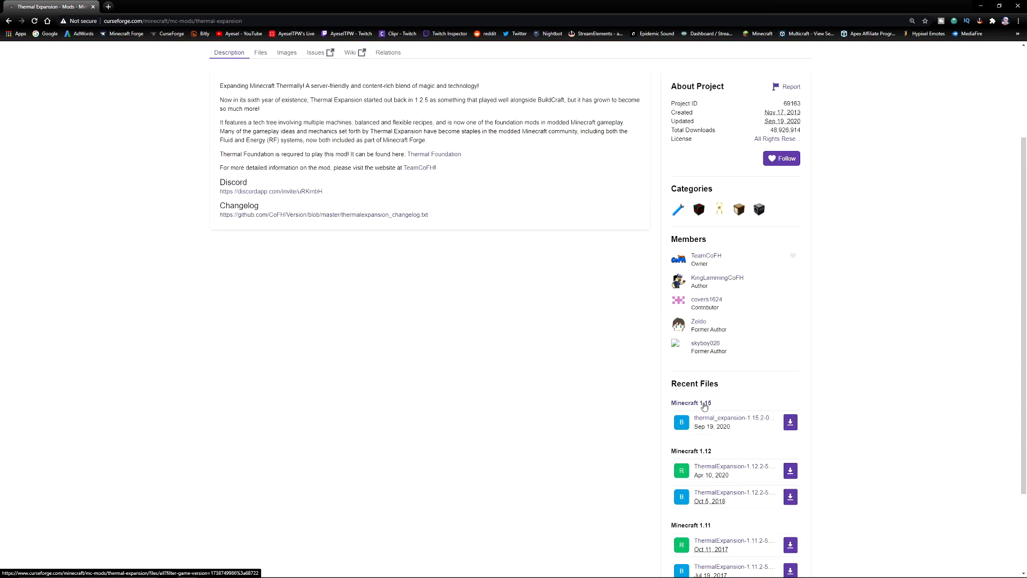
pyautogui.click(690, 403)
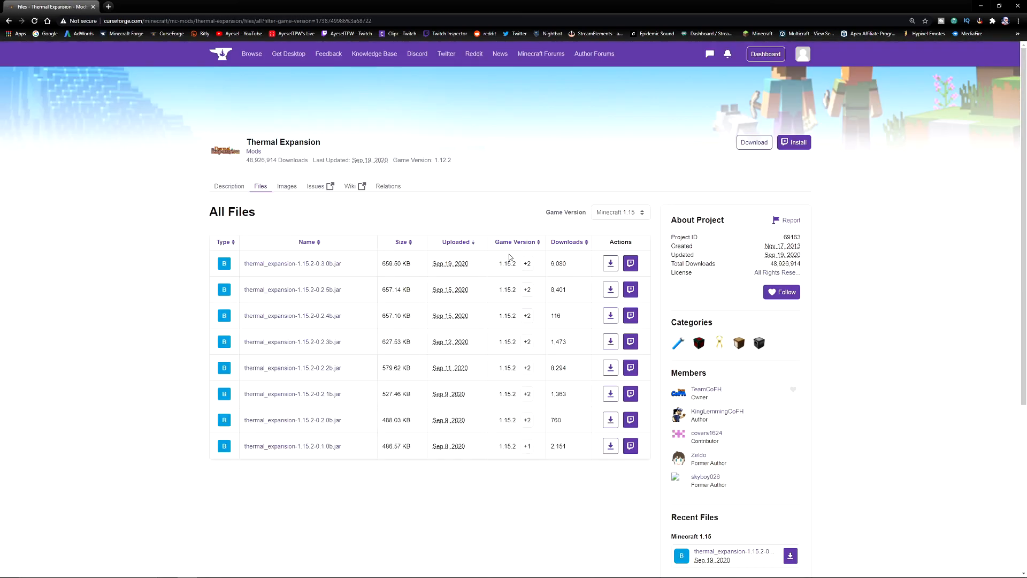
pyautogui.click(10, 21)
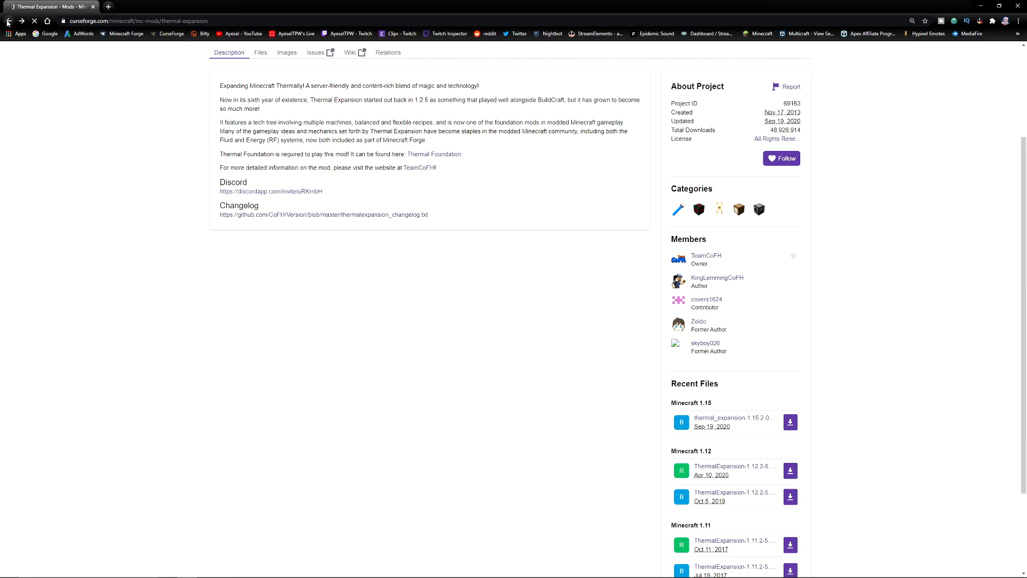
pyautogui.click(10, 21)
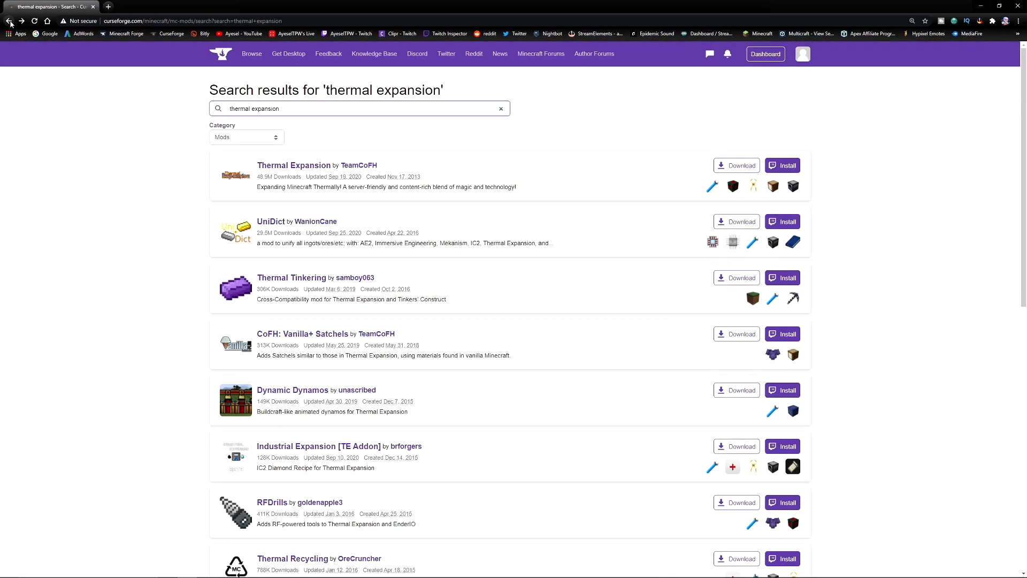
pyautogui.click(10, 21)
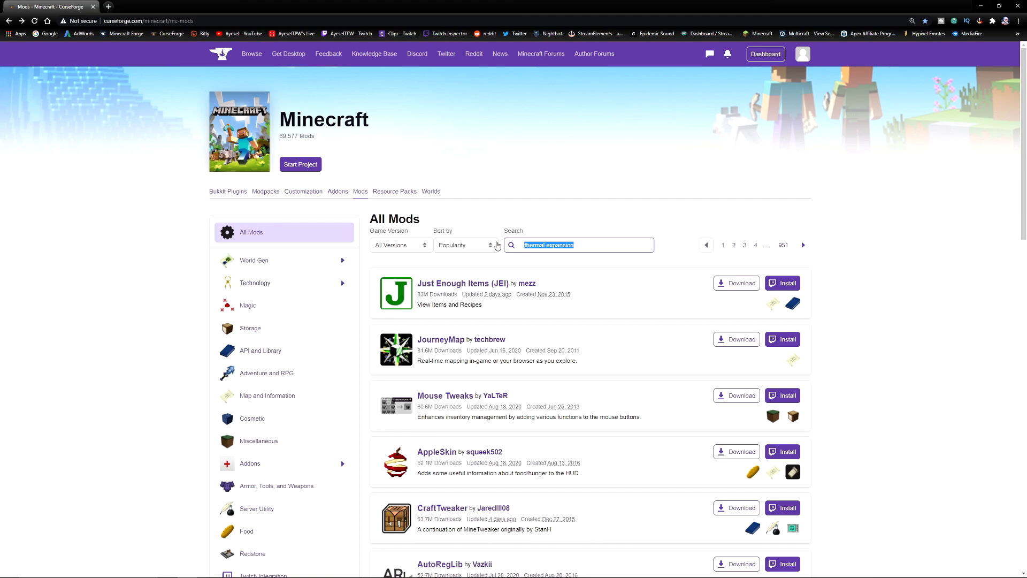
pyautogui.moveTo(462, 283)
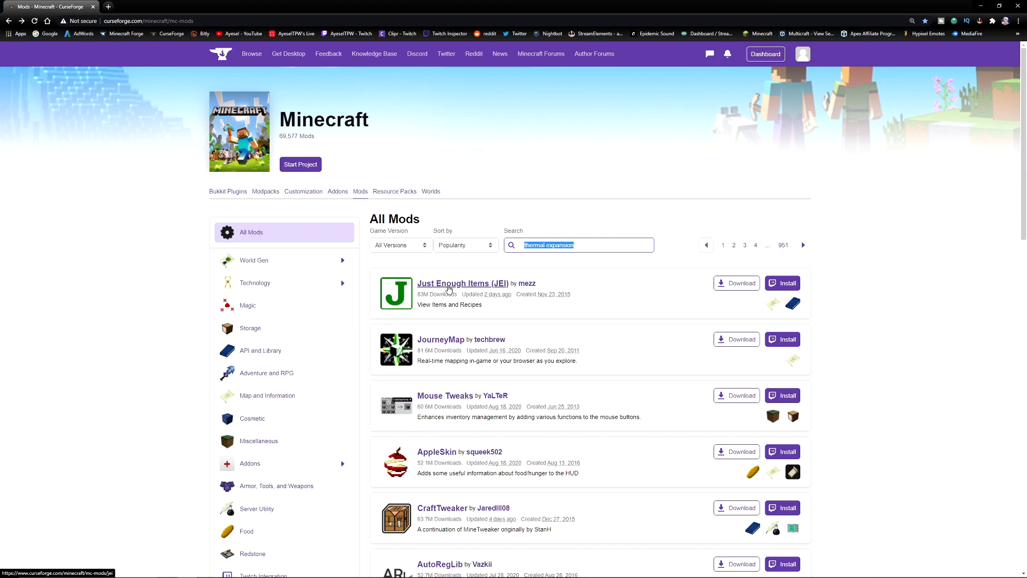
pyautogui.moveTo(435, 271)
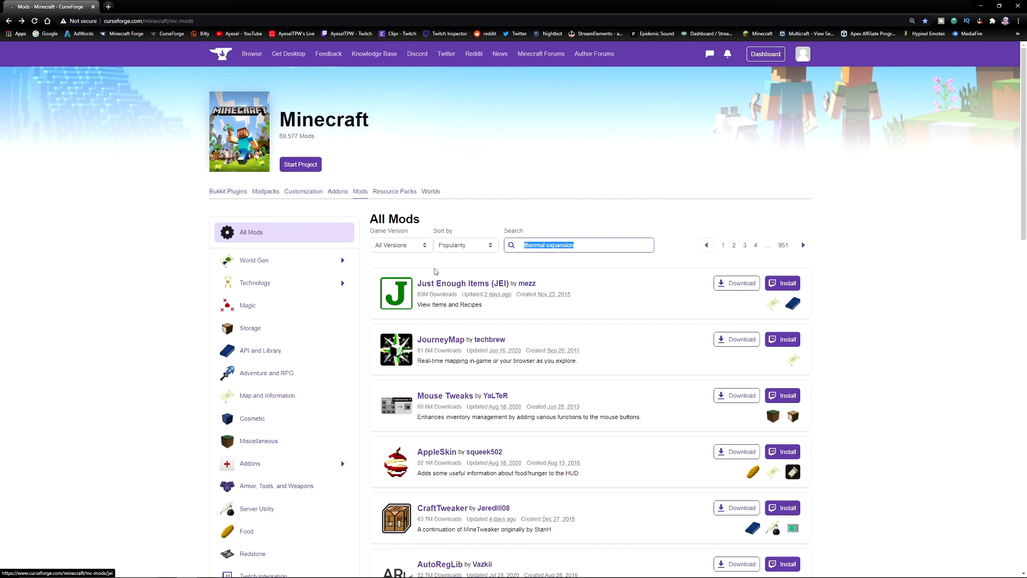
pyautogui.moveTo(405, 247)
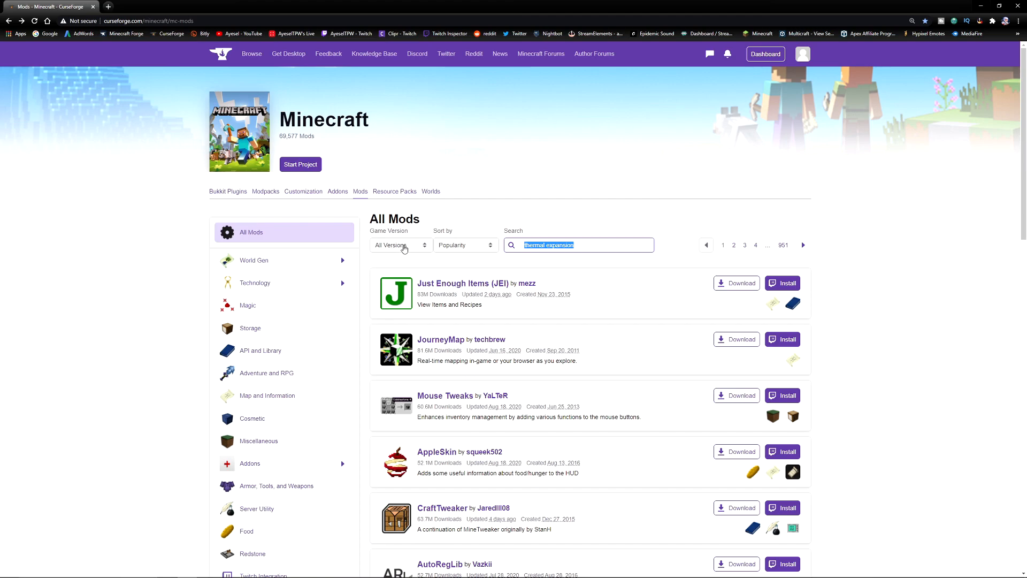
# Step: Filter the mods listing to game version 1.16.3 and go to the Just Enough Items (JEI) page
pyautogui.click(399, 245)
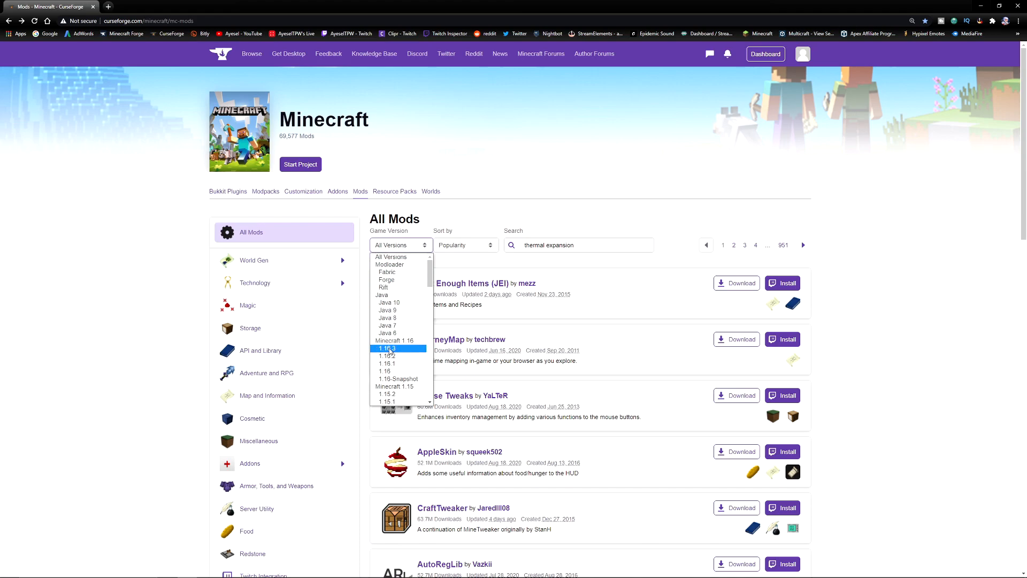
pyautogui.click(386, 348)
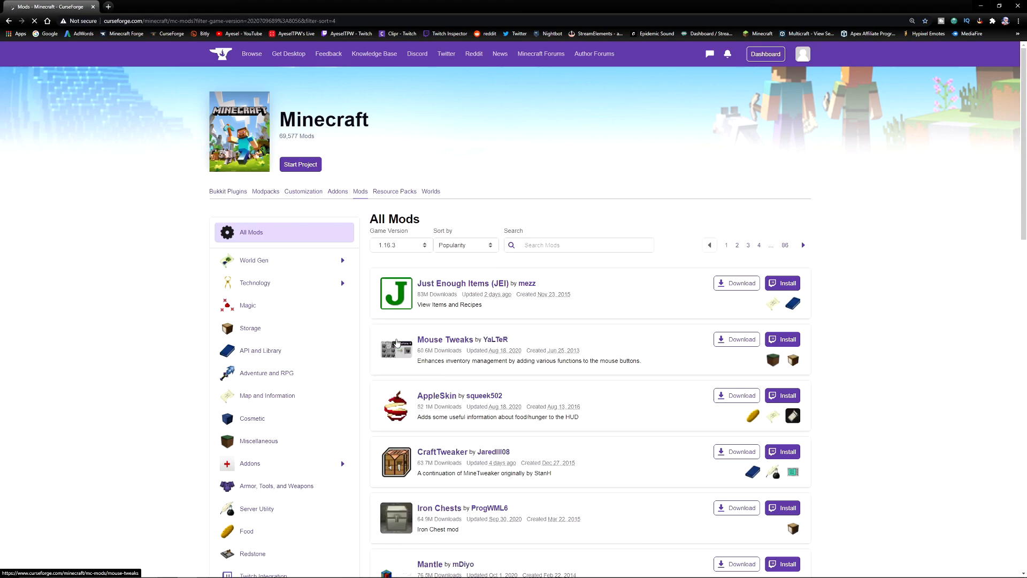
pyautogui.moveTo(462, 282)
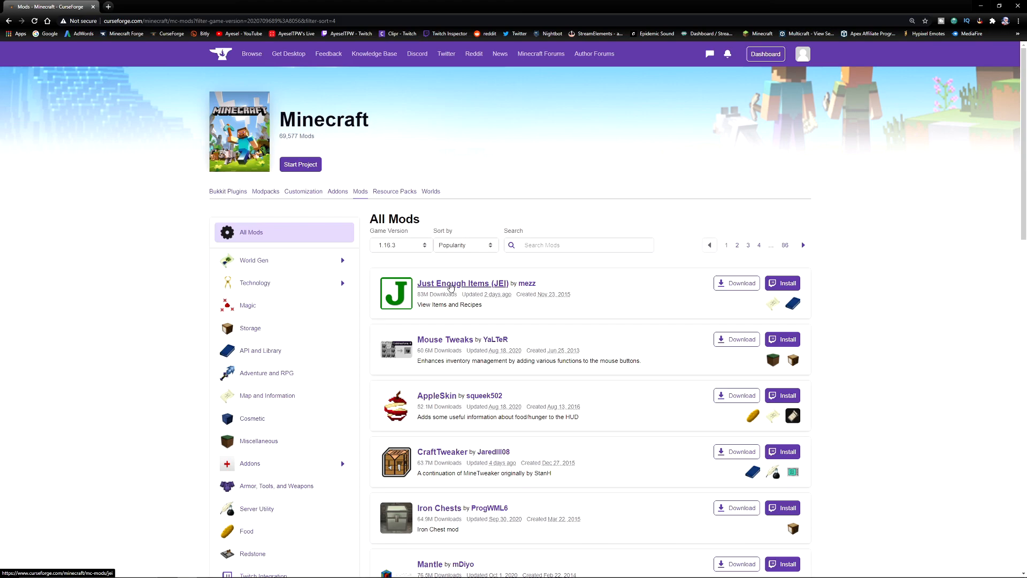
pyautogui.click(463, 283)
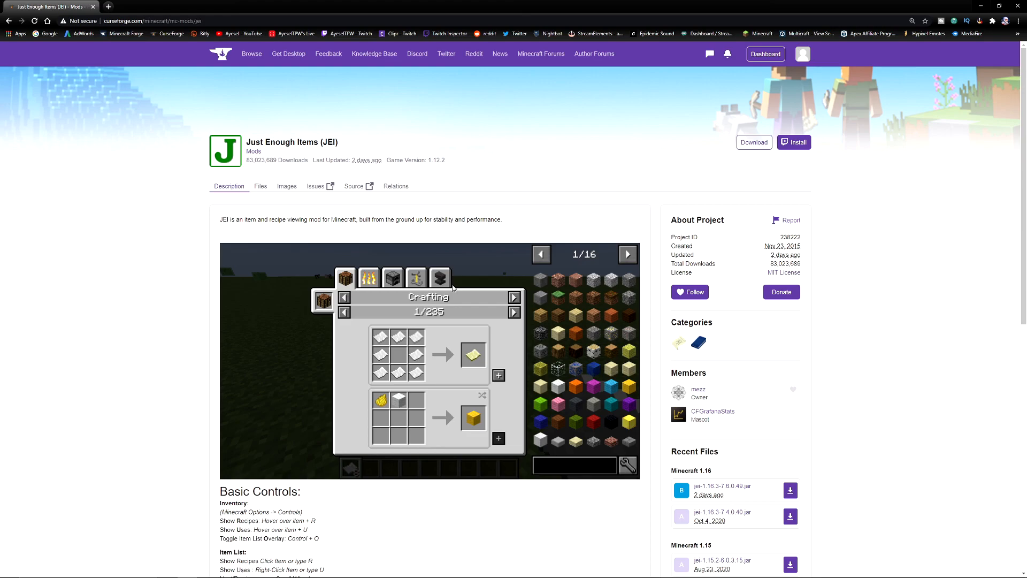
# Step: List JEI's Minecraft 1.16 files and filter them to game version 1.16.3
pyautogui.scroll(-3)
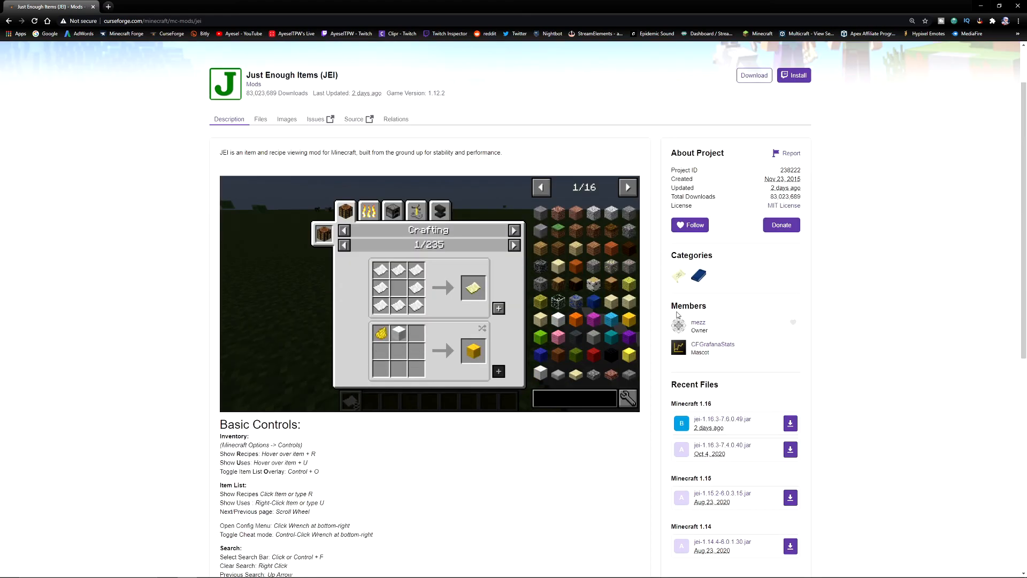
pyautogui.moveTo(706, 403)
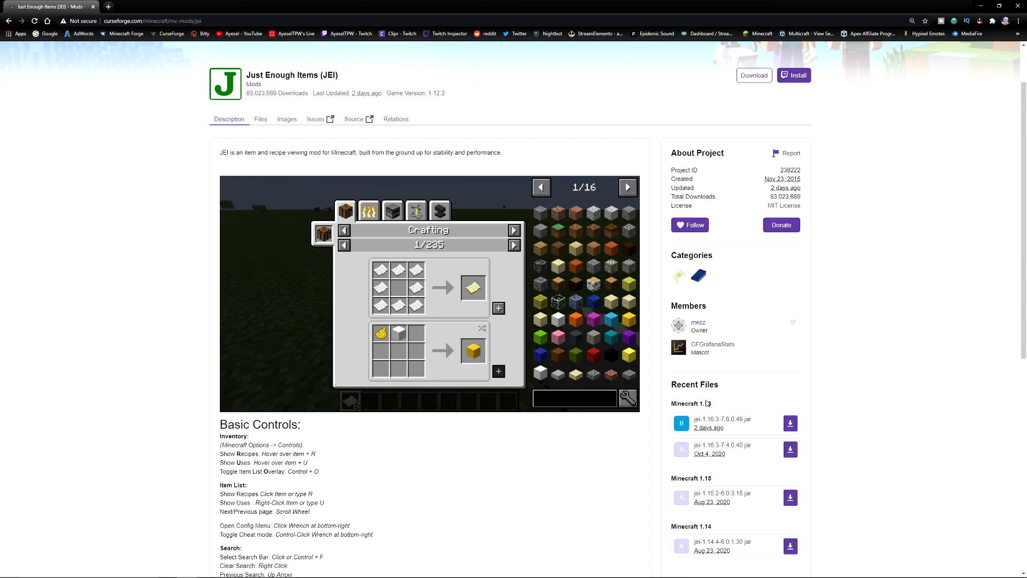
pyautogui.moveTo(791, 424)
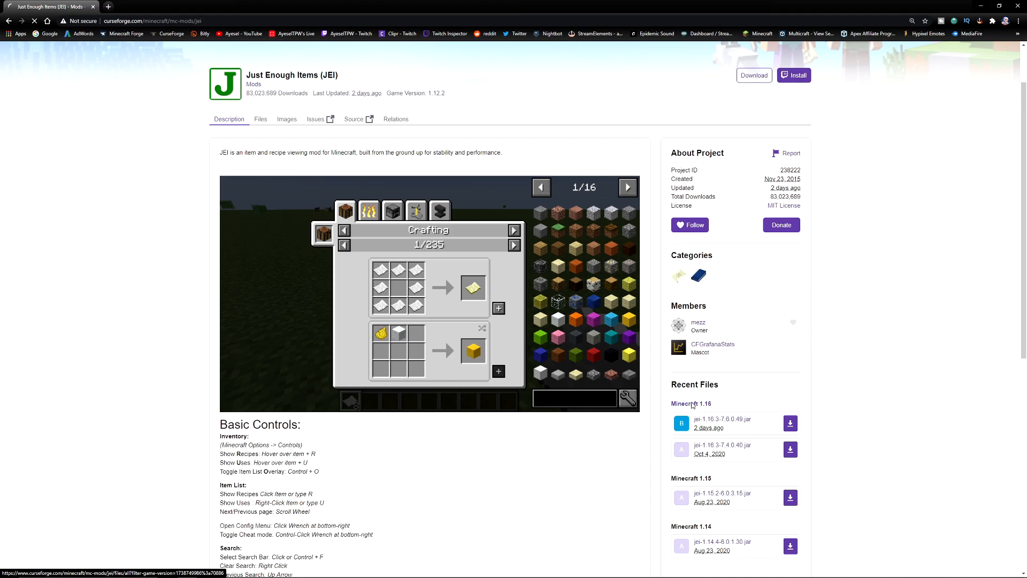
pyautogui.click(260, 118)
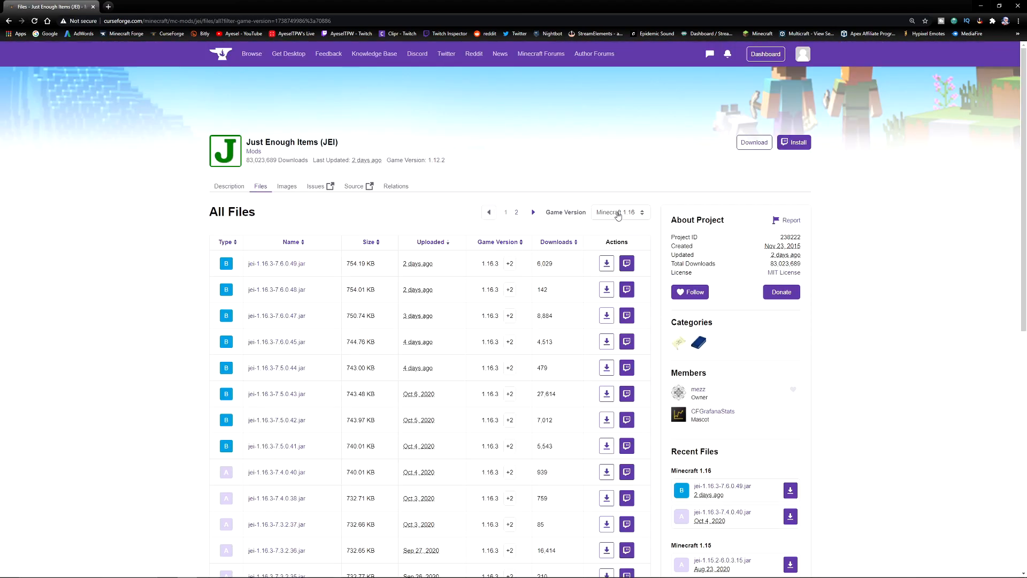
pyautogui.click(618, 211)
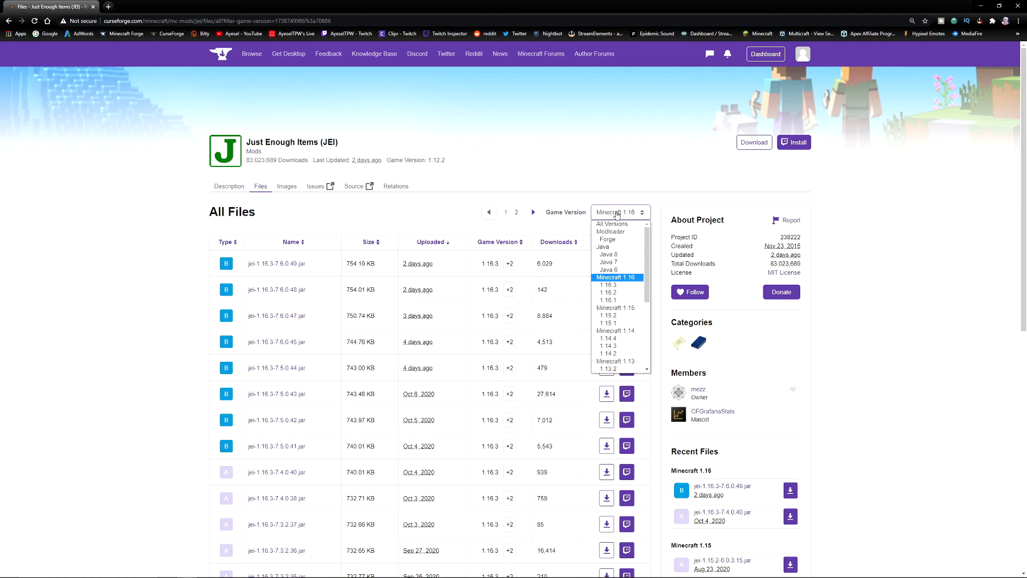
pyautogui.moveTo(608, 285)
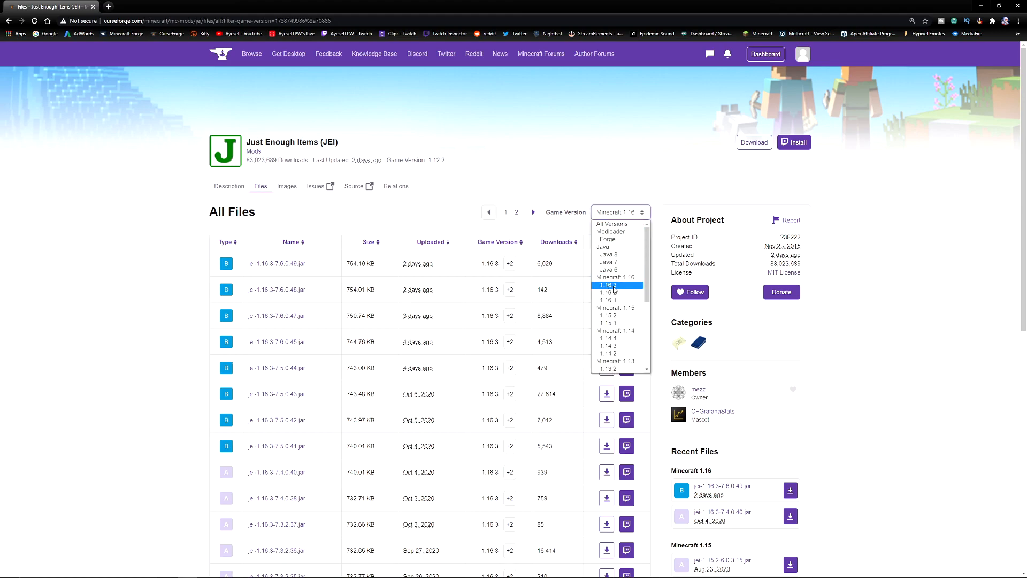
pyautogui.click(608, 285)
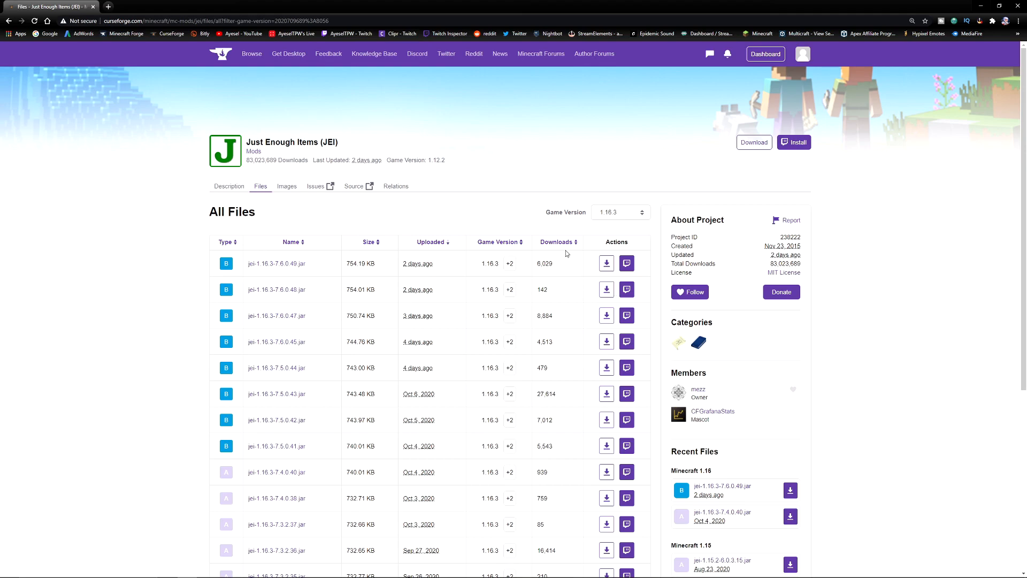
# Step: Download the newest JEI file, jei-1.16.3-7.6.0.49.jar
pyautogui.scroll(-3)
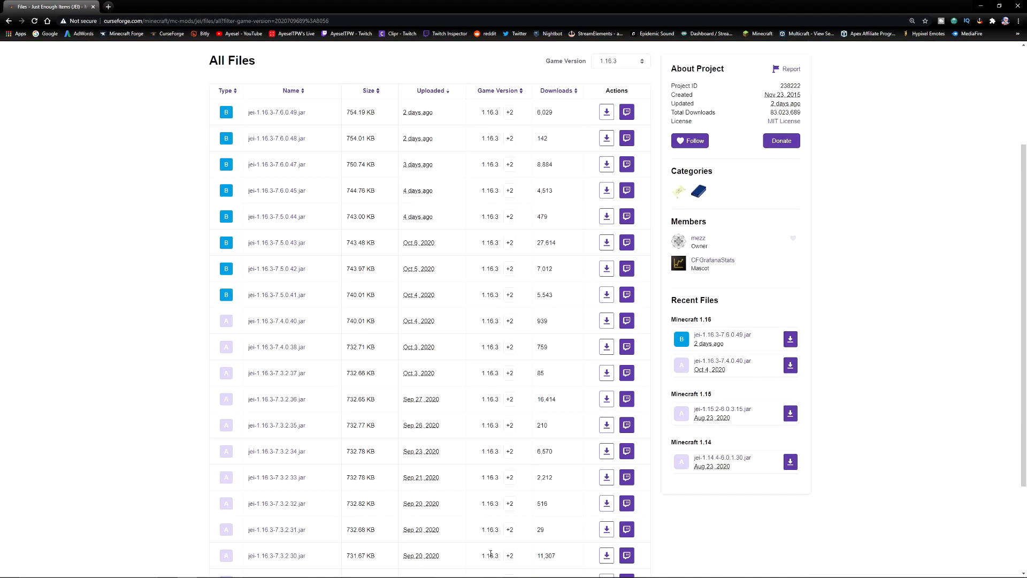
pyautogui.scroll(3)
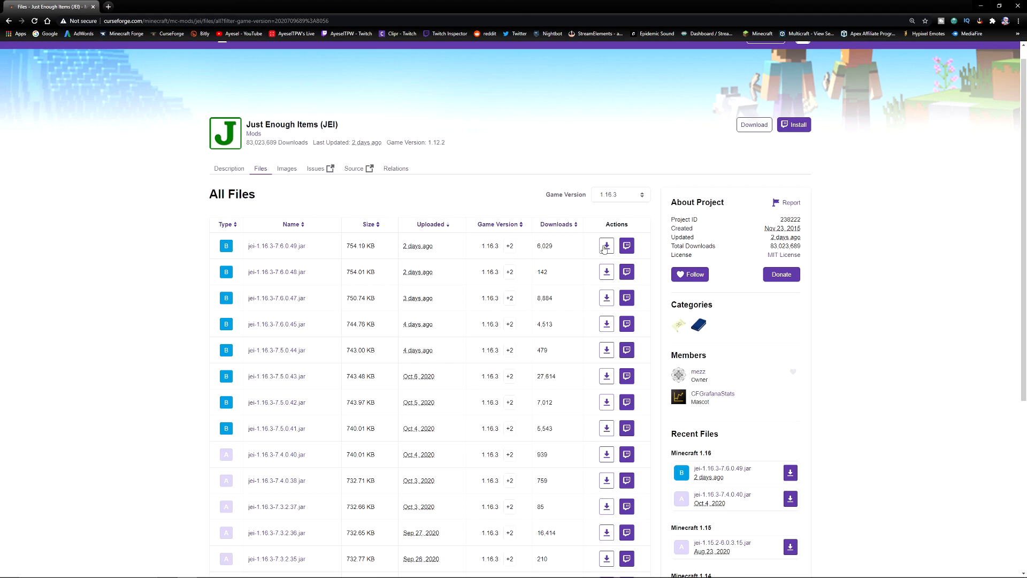
pyautogui.click(605, 246)
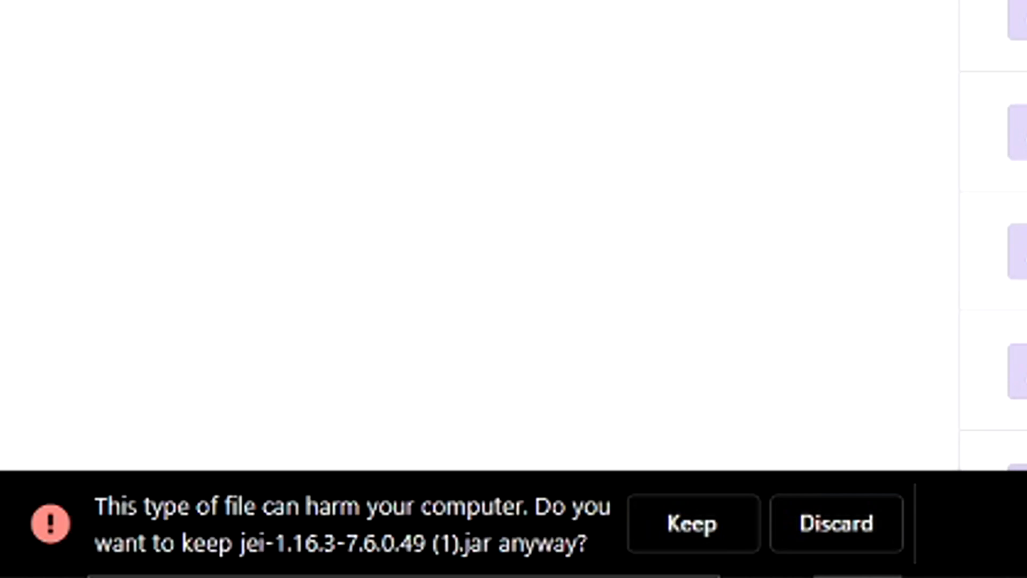
# Step: Keep the jei-1.16.3-7.6.0.49 (1).jar download despite Chrome's harmful-file warning
pyautogui.click(692, 523)
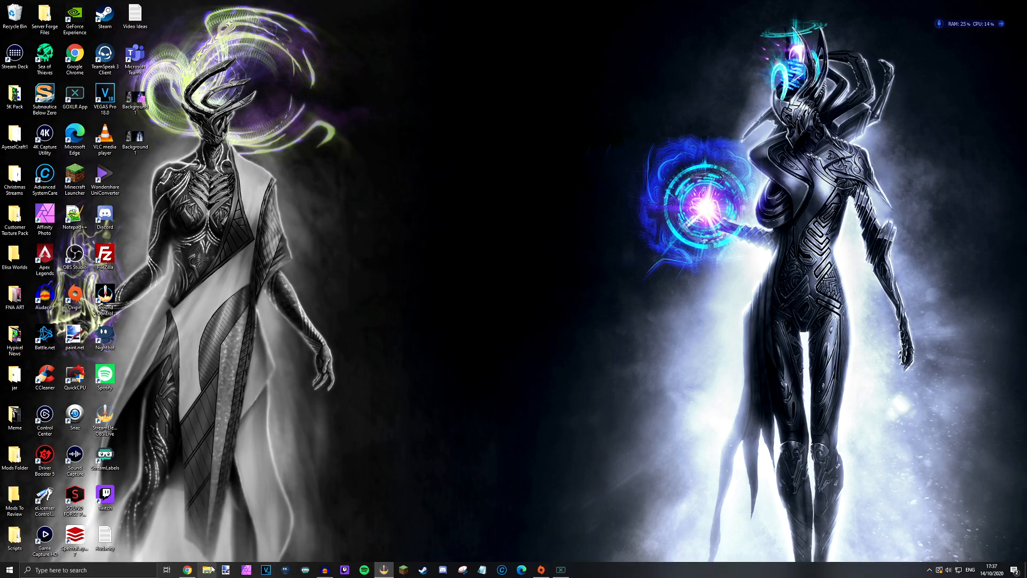
# Step: In File Explorer check Downloads, then browse through Roaming's .minecraft into its mods folder
pyautogui.click(206, 569)
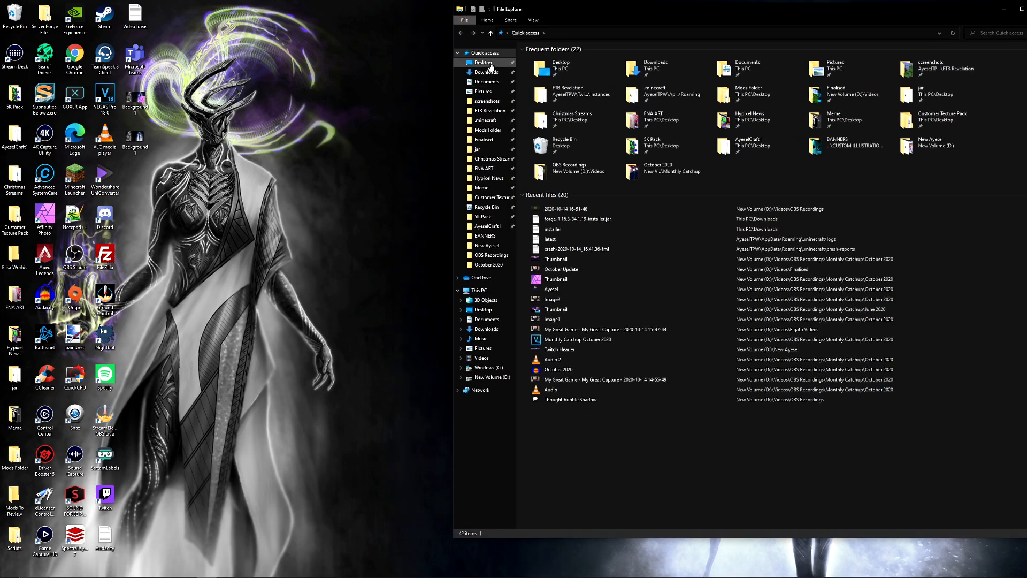
pyautogui.click(484, 72)
pyautogui.write('%app')
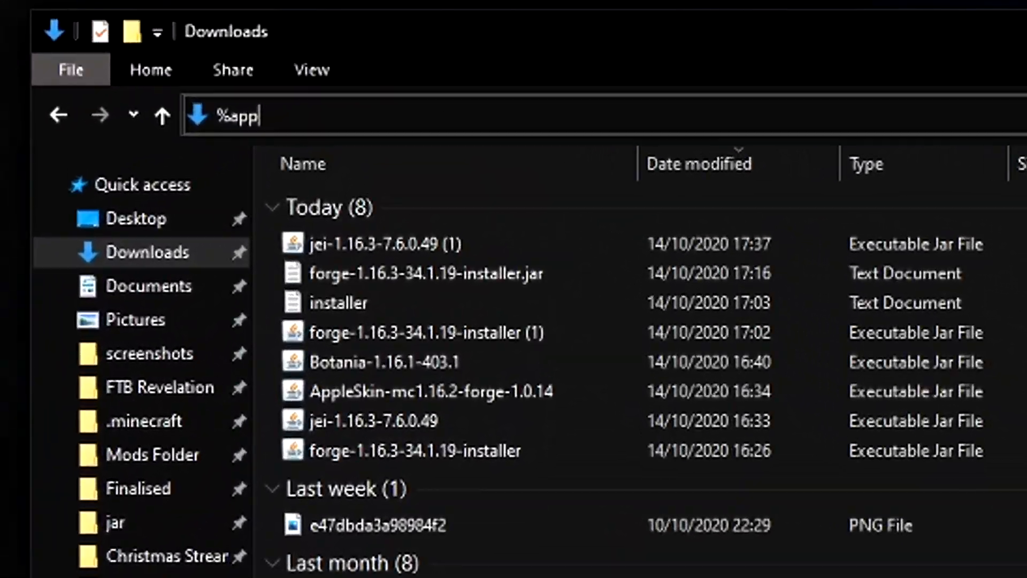
pyautogui.write('data%')
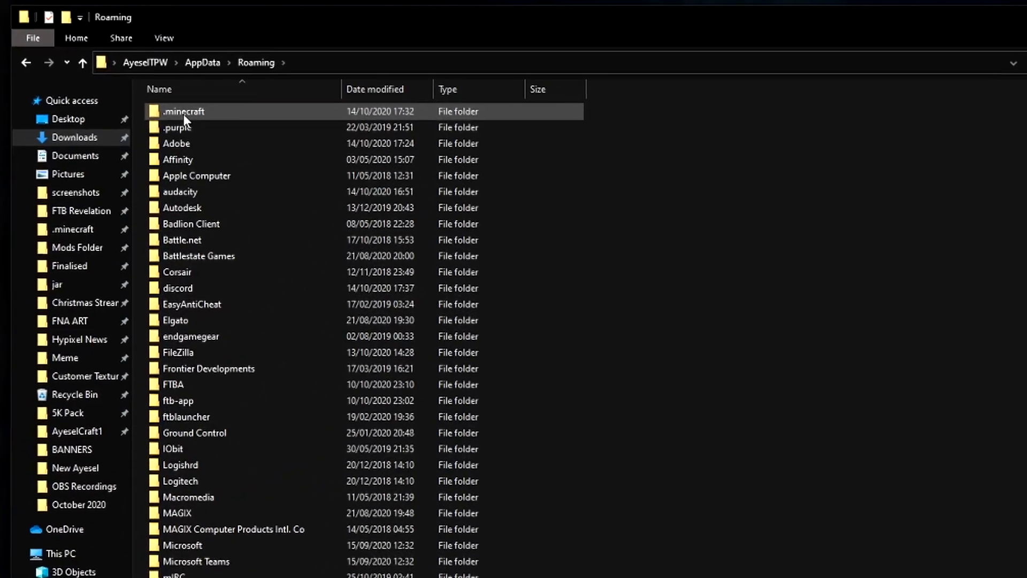
pyautogui.doubleClick(183, 111)
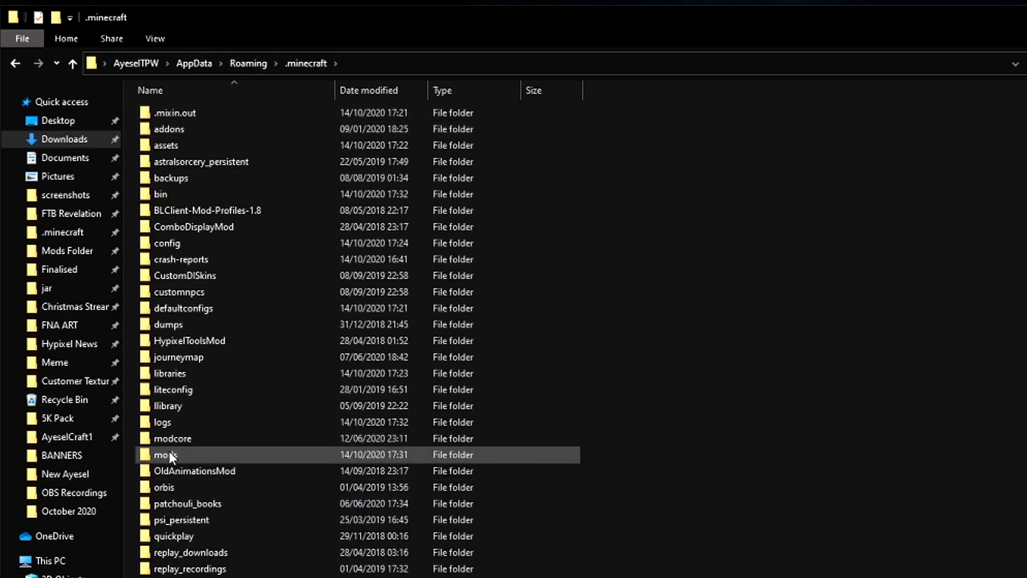
pyautogui.doubleClick(165, 455)
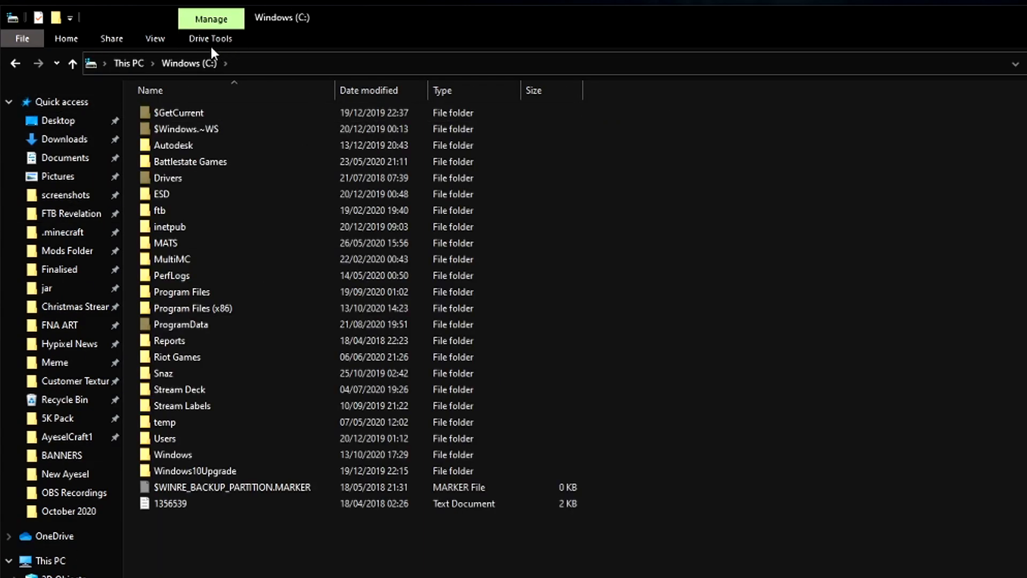
# Step: Turn on Hidden items in the folder view options
pyautogui.click(154, 38)
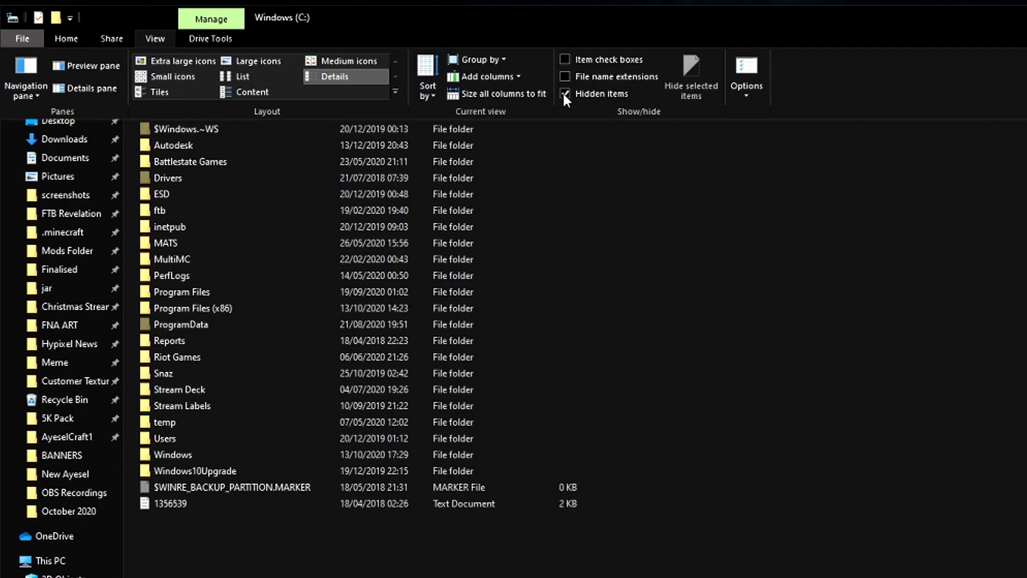
pyautogui.click(565, 93)
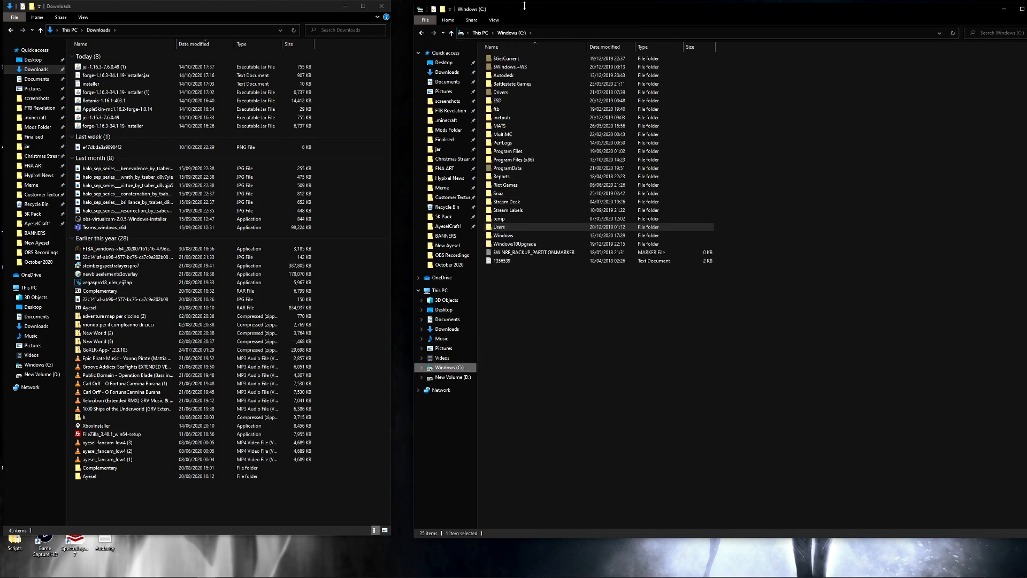
# Step: Browse Users > user profile > AppData in the second Explorer window
pyautogui.click(494, 19)
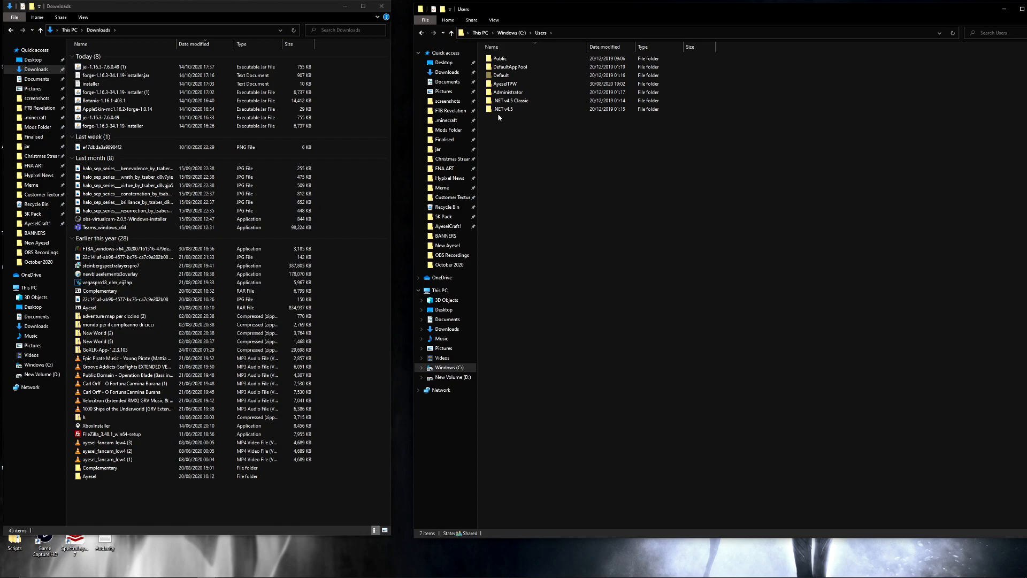
pyautogui.doubleClick(504, 83)
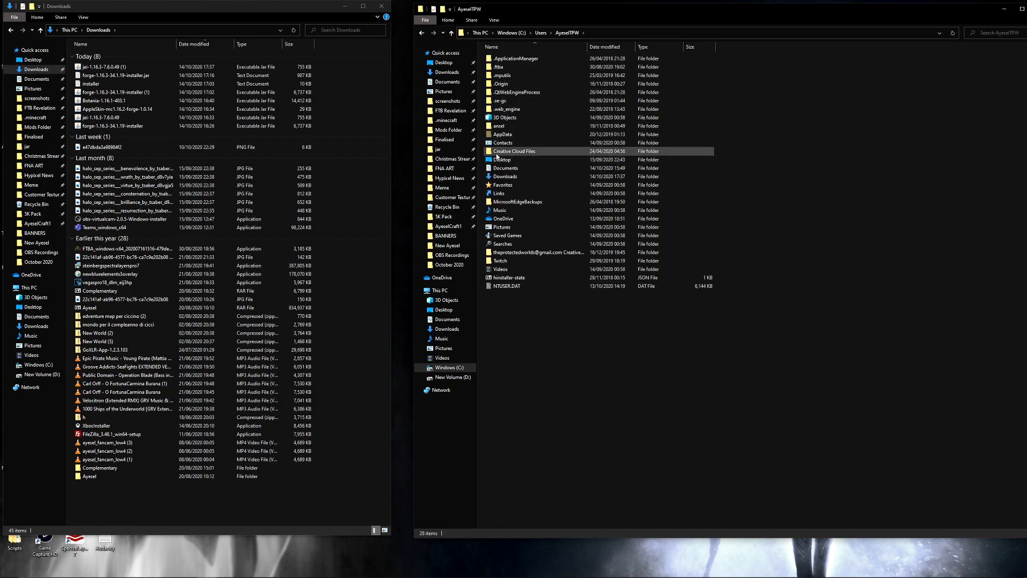
pyautogui.click(504, 135)
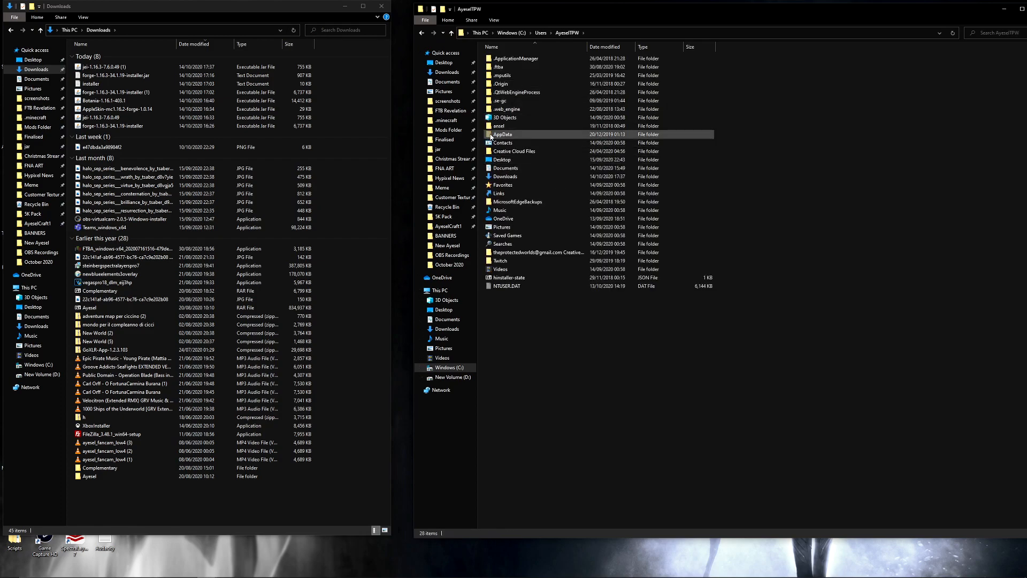
pyautogui.click(494, 19)
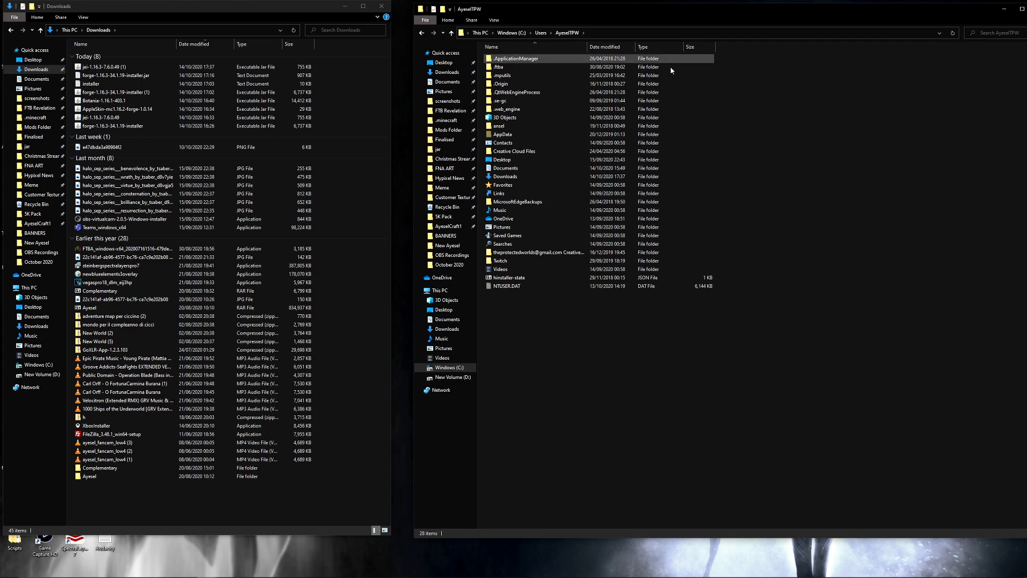
pyautogui.doubleClick(503, 135)
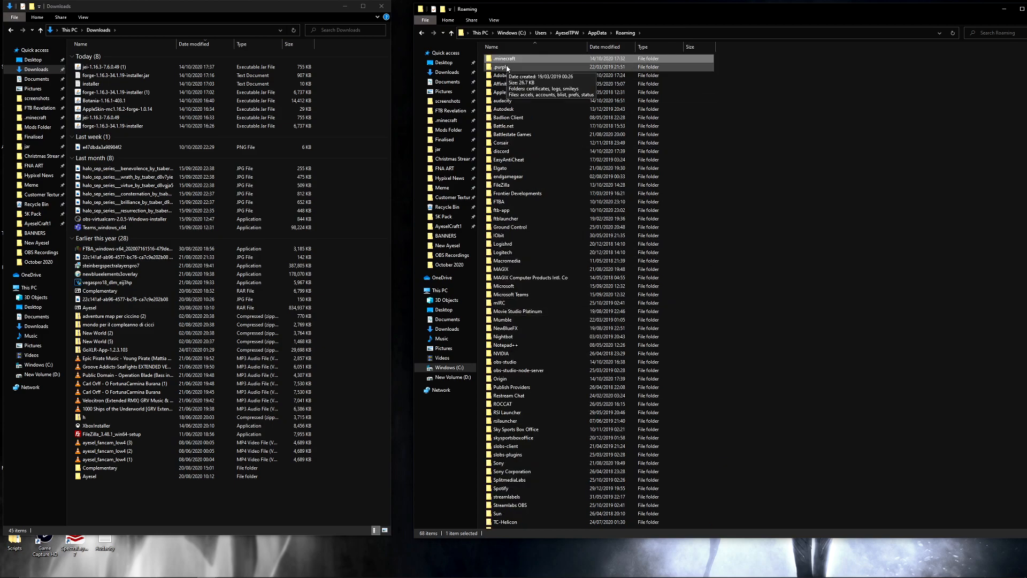
# Step: Reach .minecraft's mods folder with the JEI jar in it, then close that window
pyautogui.doubleClick(503, 57)
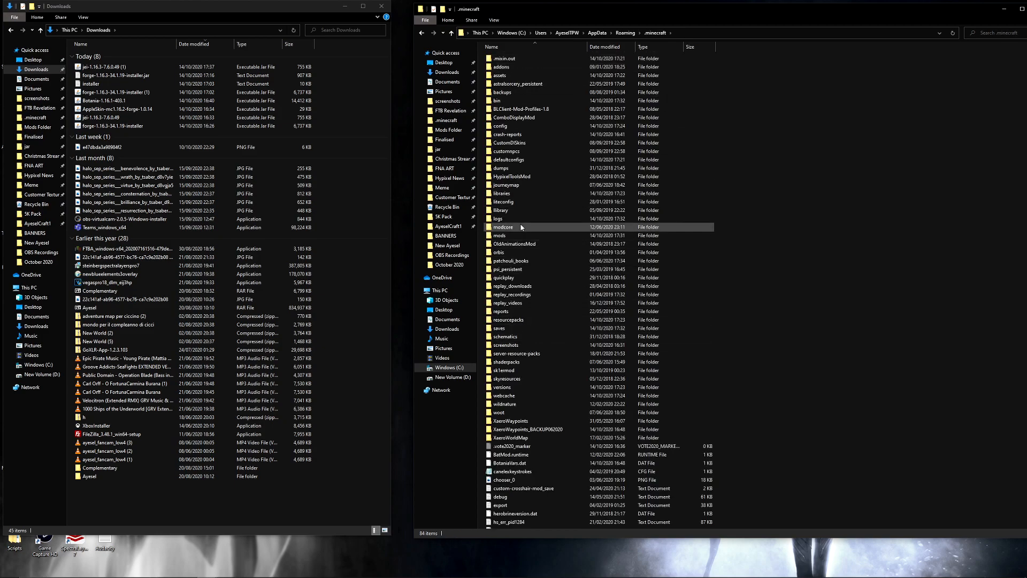
pyautogui.doubleClick(500, 236)
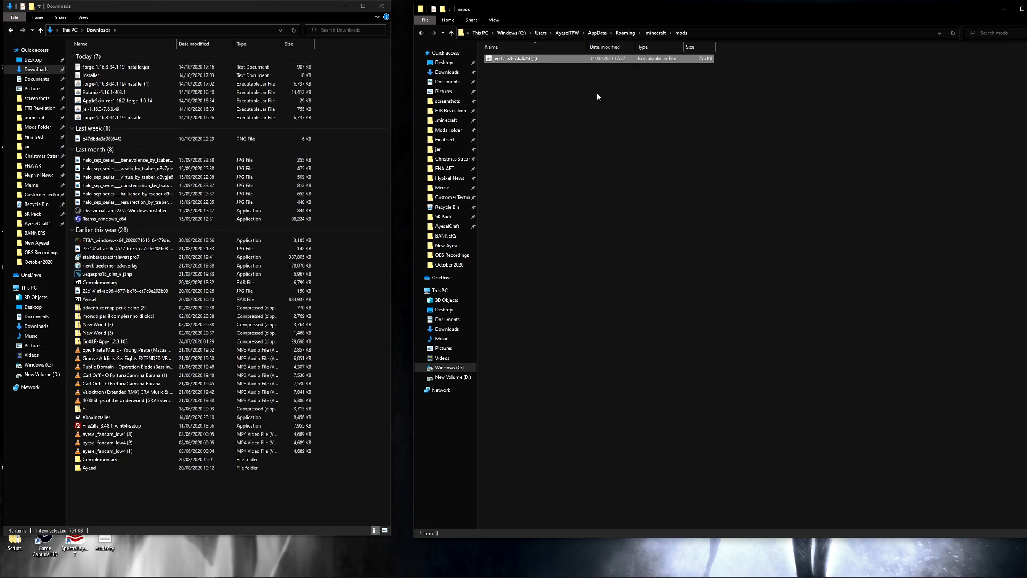
pyautogui.click(543, 58)
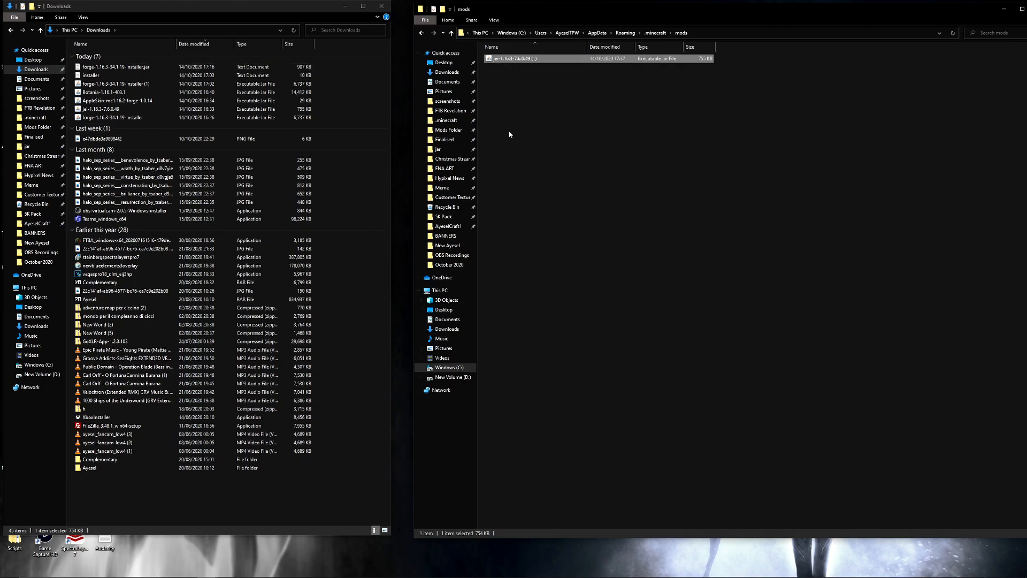
pyautogui.moveTo(565, 125)
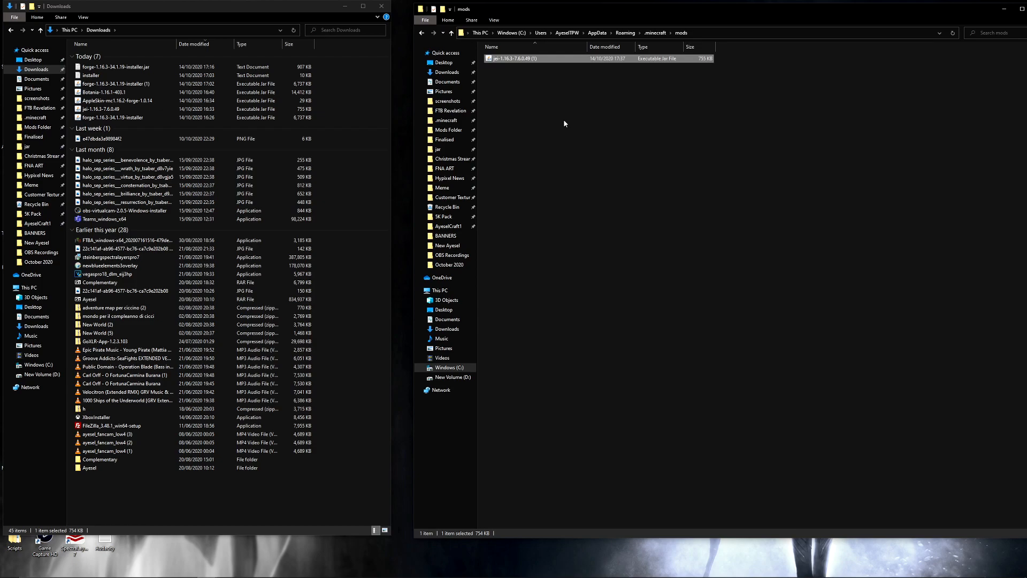
pyautogui.moveTo(986, 12)
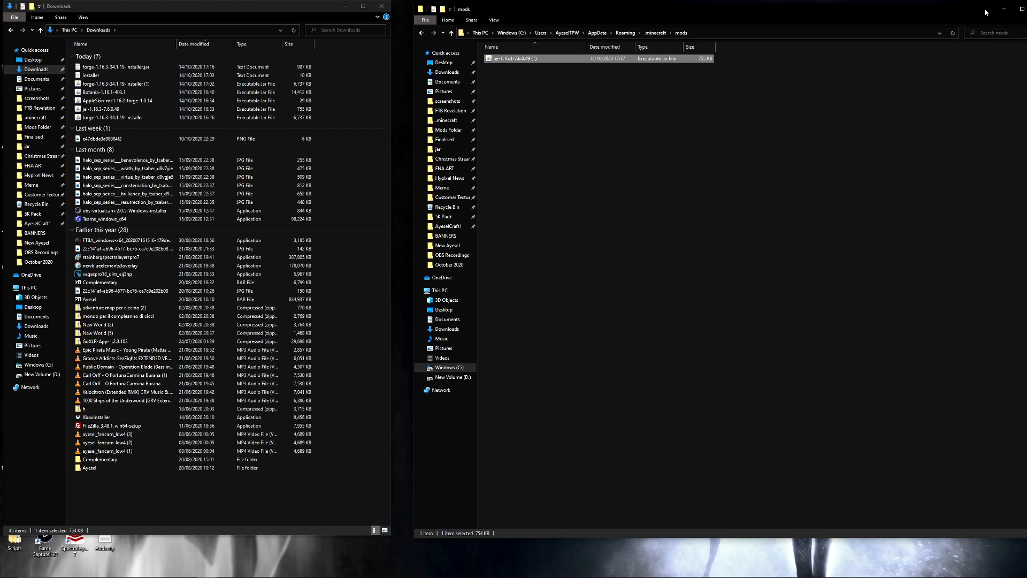
pyautogui.click(1020, 8)
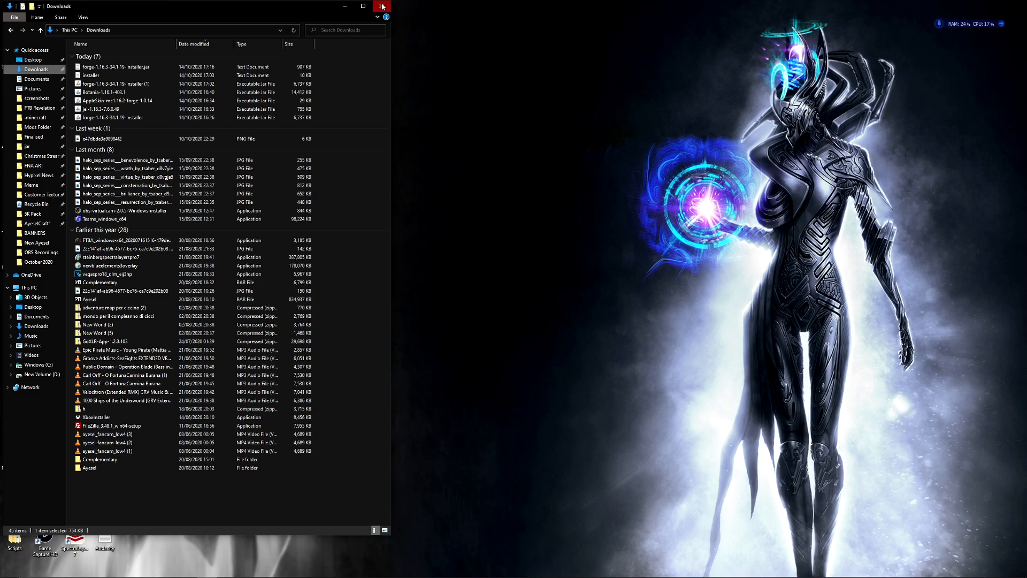
# Step: Close Explorer and check Minecraft's Mods list shows Just Enough Items, then leave the list
pyautogui.click(363, 7)
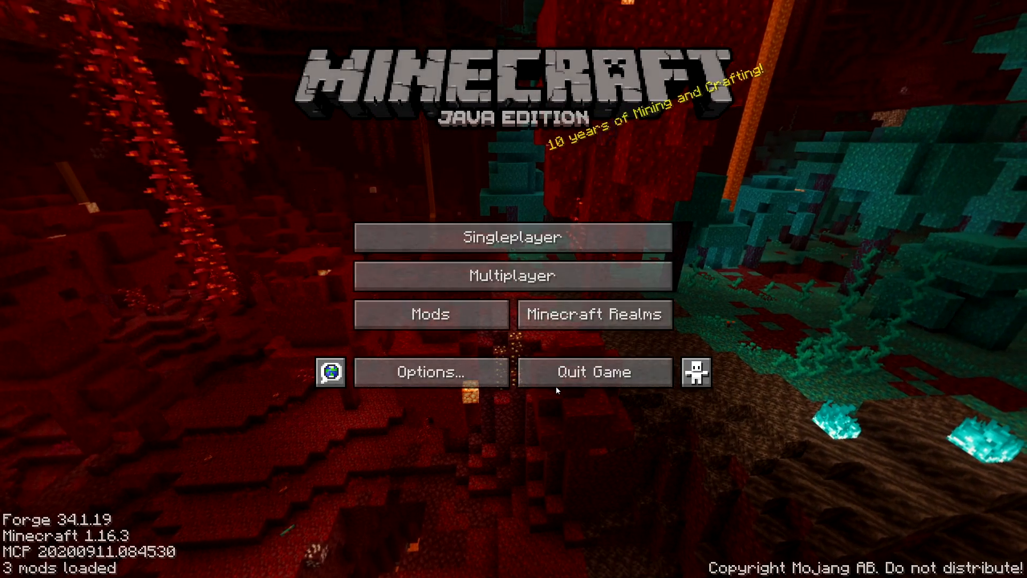
pyautogui.click(430, 314)
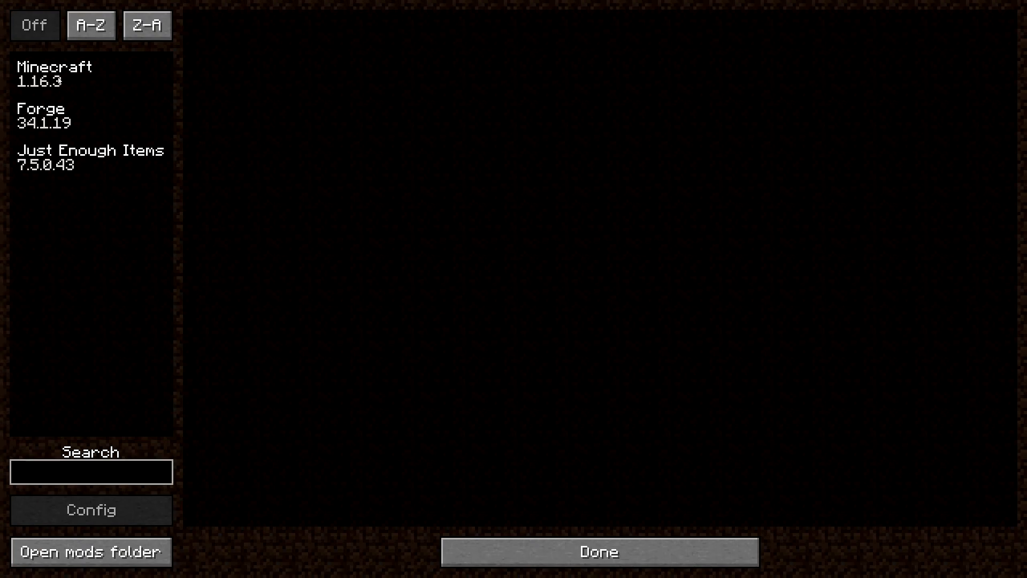
pyautogui.moveTo(385, 334)
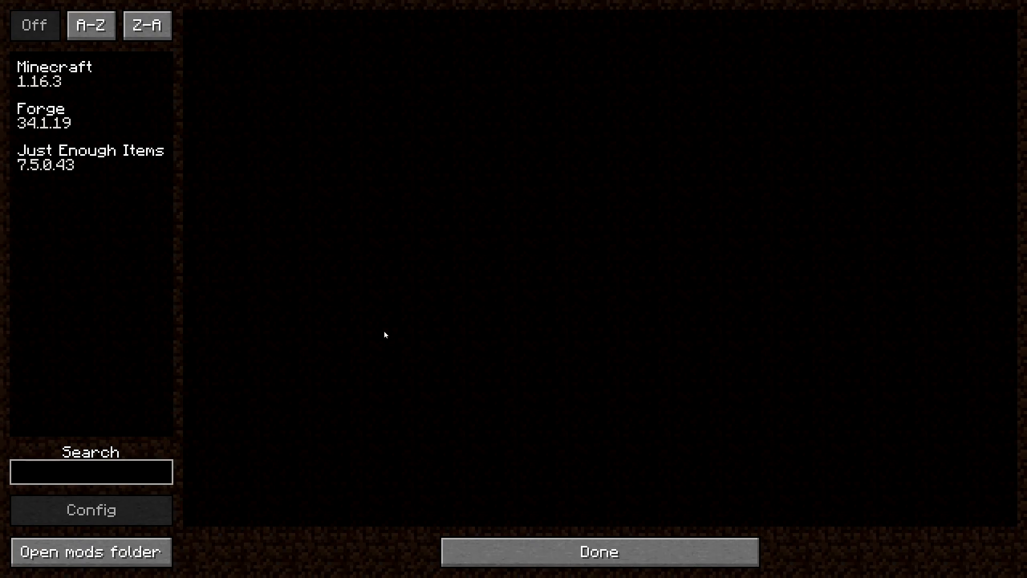
pyautogui.click(597, 551)
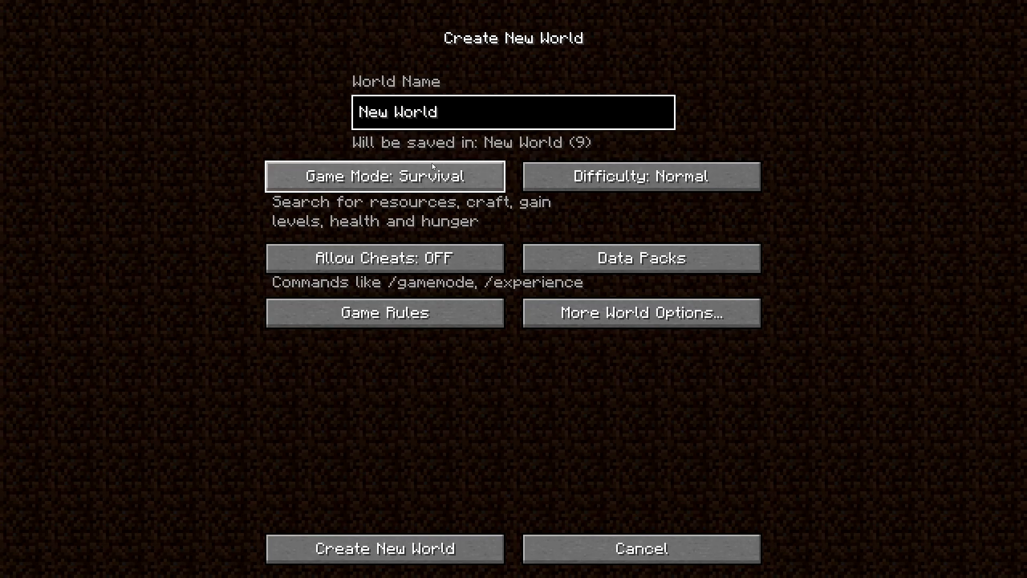
pyautogui.moveTo(384, 548)
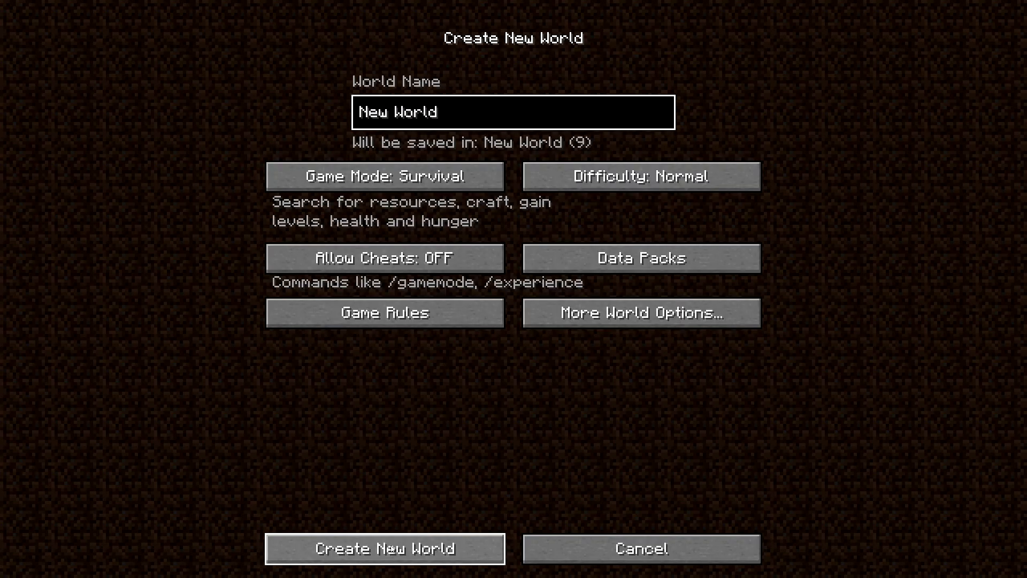
# Step: Create the new survival world, show the F3 debug overlay and the inventory with the JEI panel
pyautogui.click(384, 547)
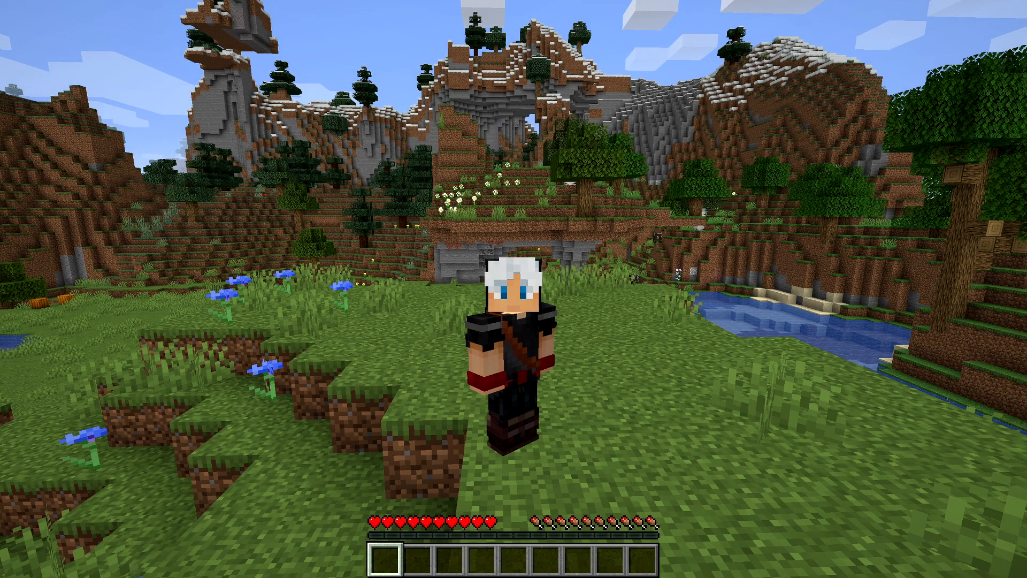
pyautogui.moveTo(513, 288)
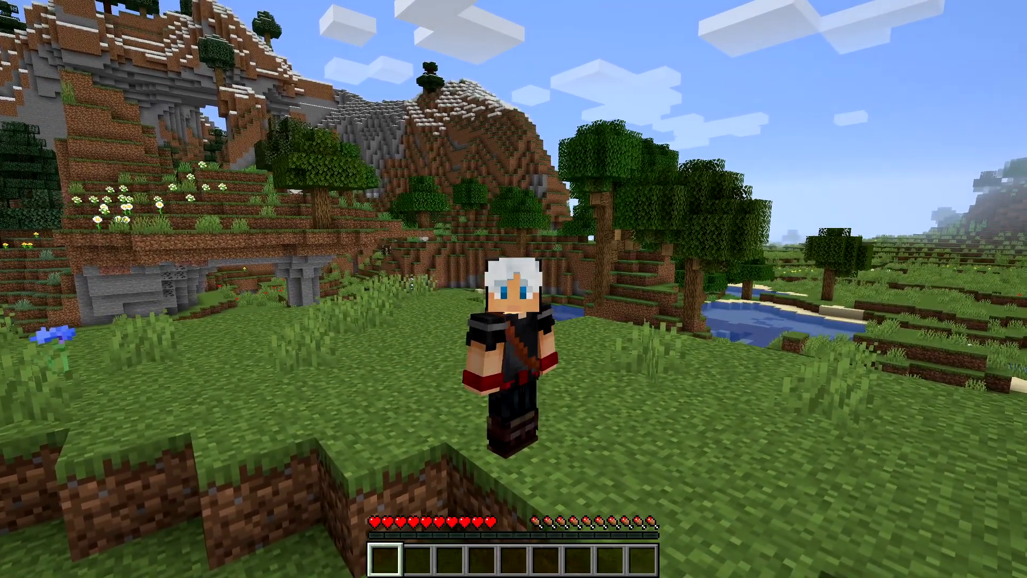
pyautogui.press('f3')
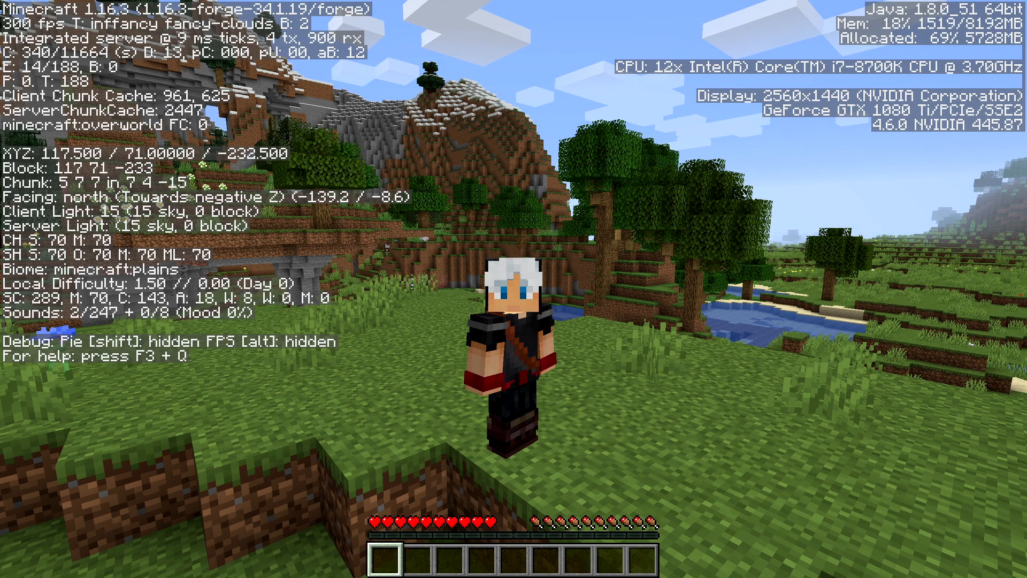
pyautogui.press('e')
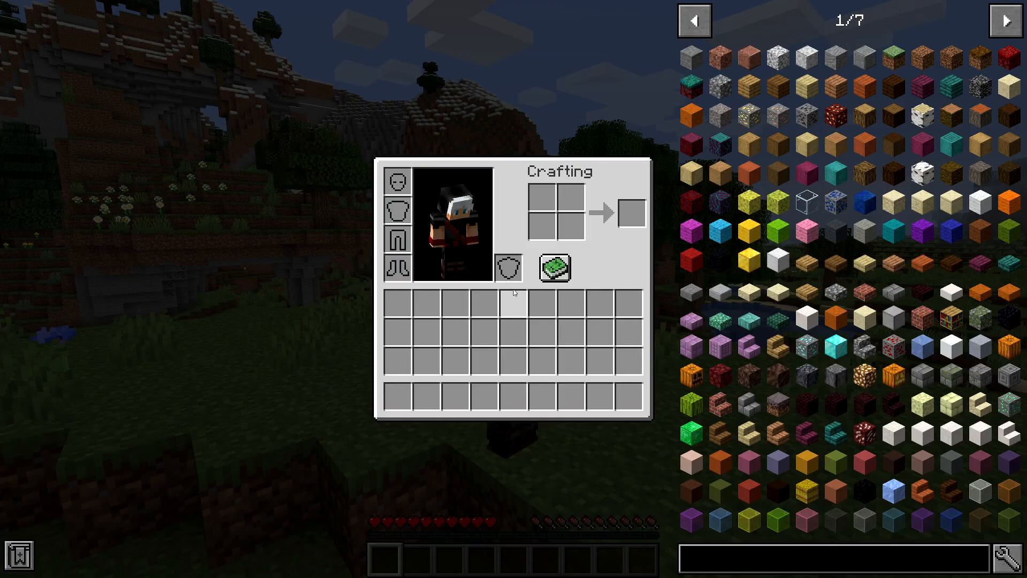
pyautogui.moveTo(1011, 555)
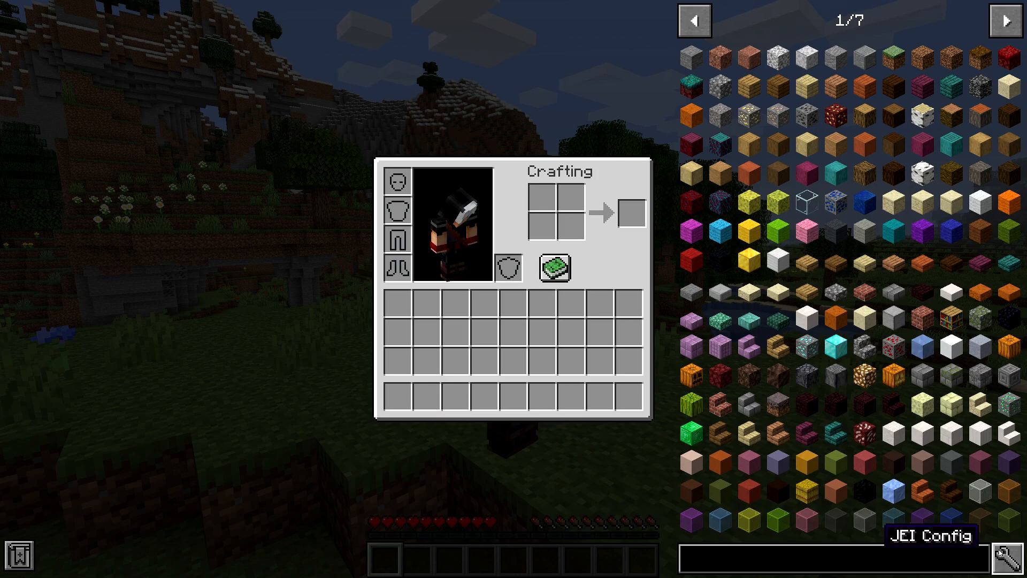